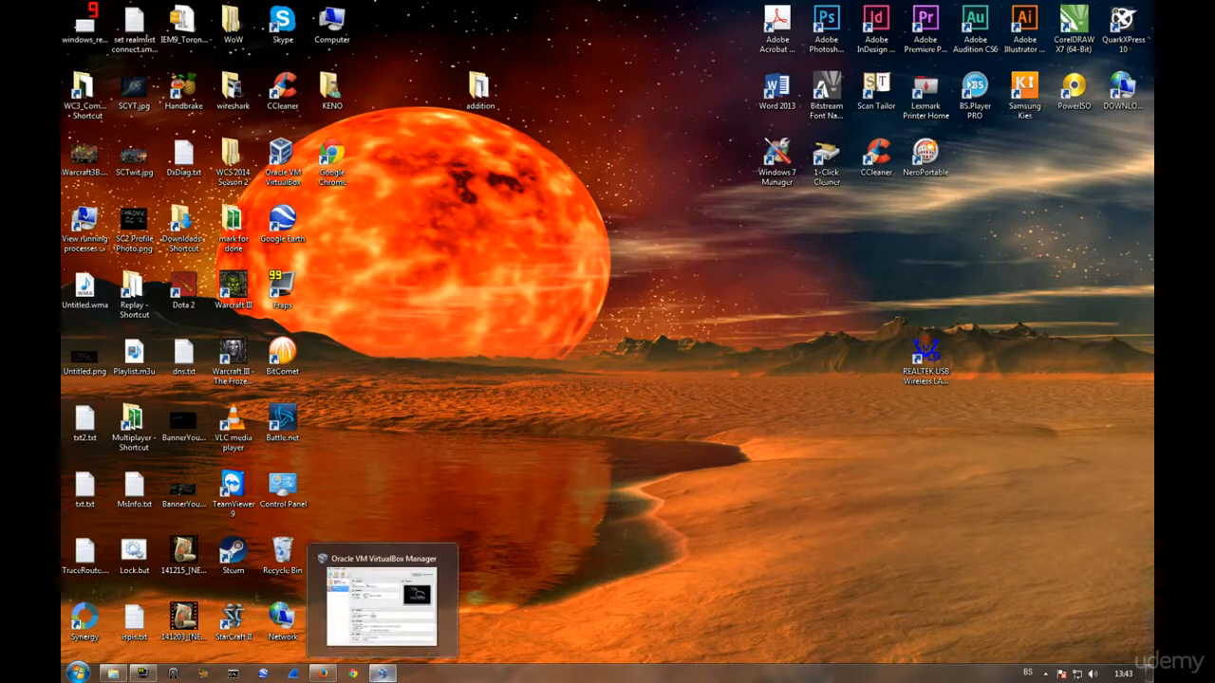
Restore the VirtualBox Manager window and review the host's nearby wireless networks from the tray.
click(382, 600)
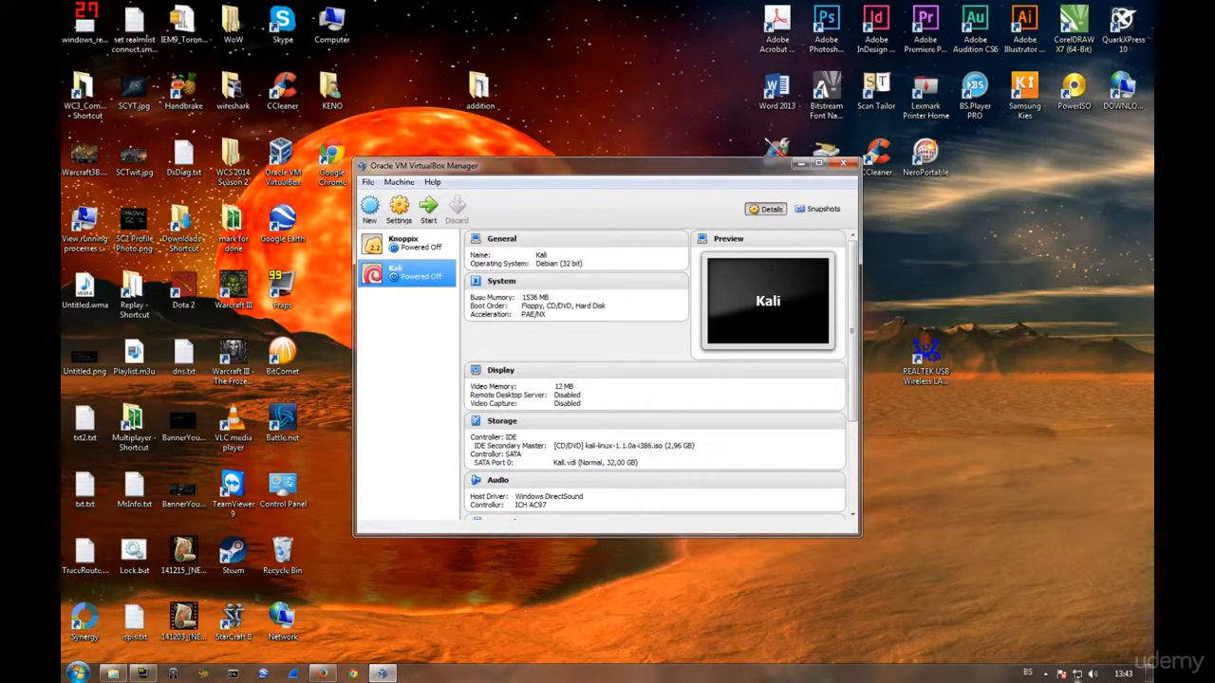
click(1071, 672)
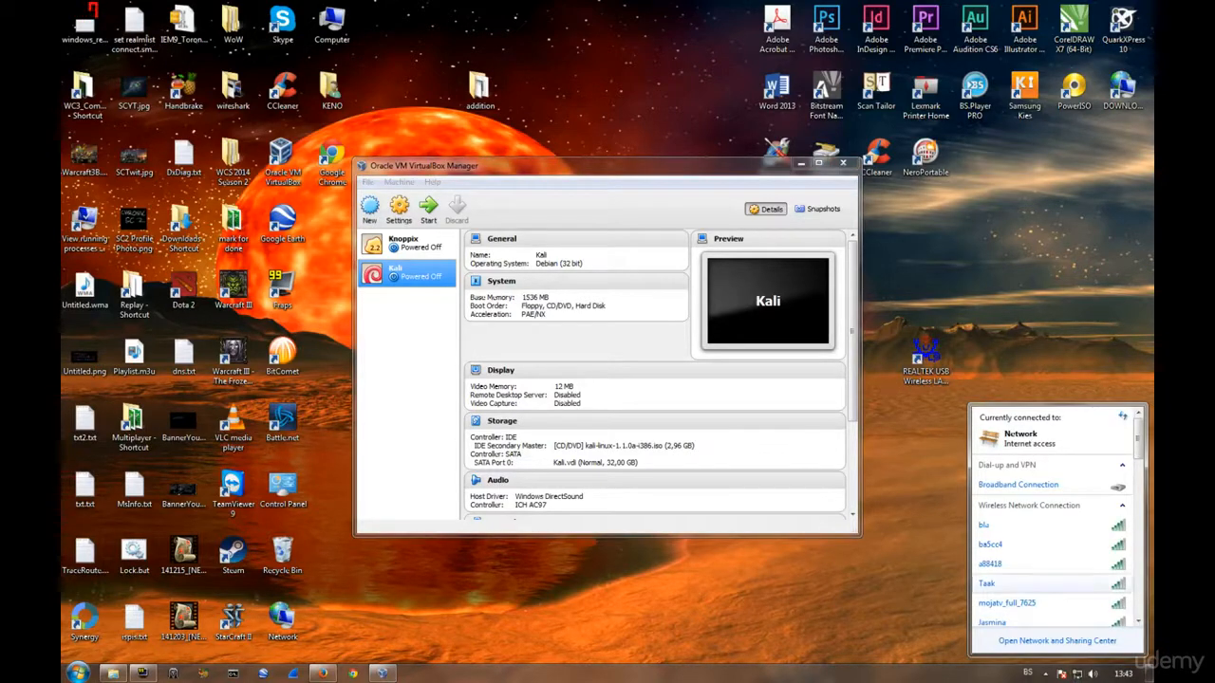
mouse_move(986, 585)
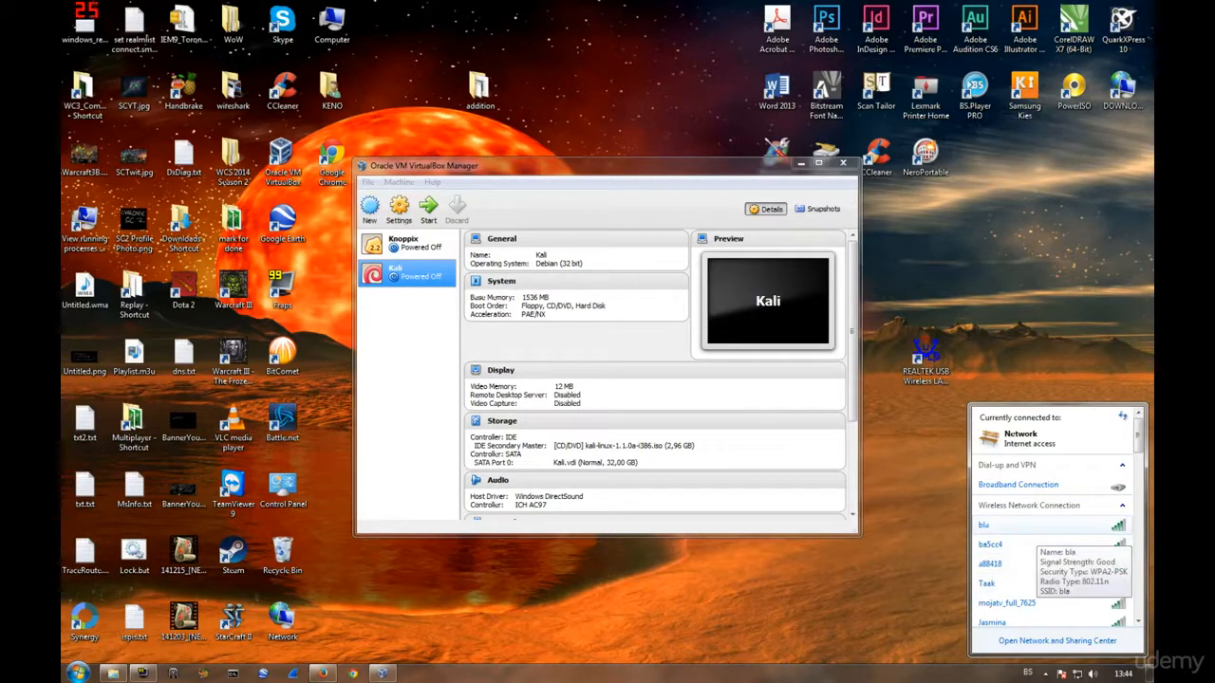
mouse_move(991, 543)
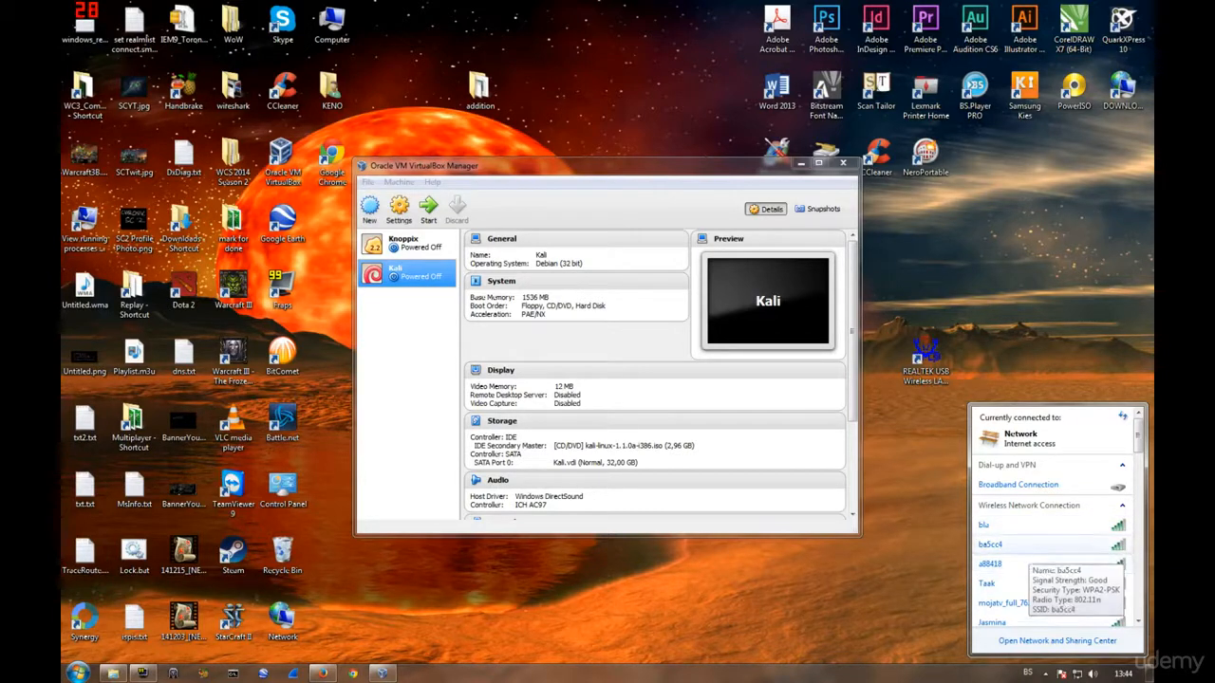
mouse_move(983, 524)
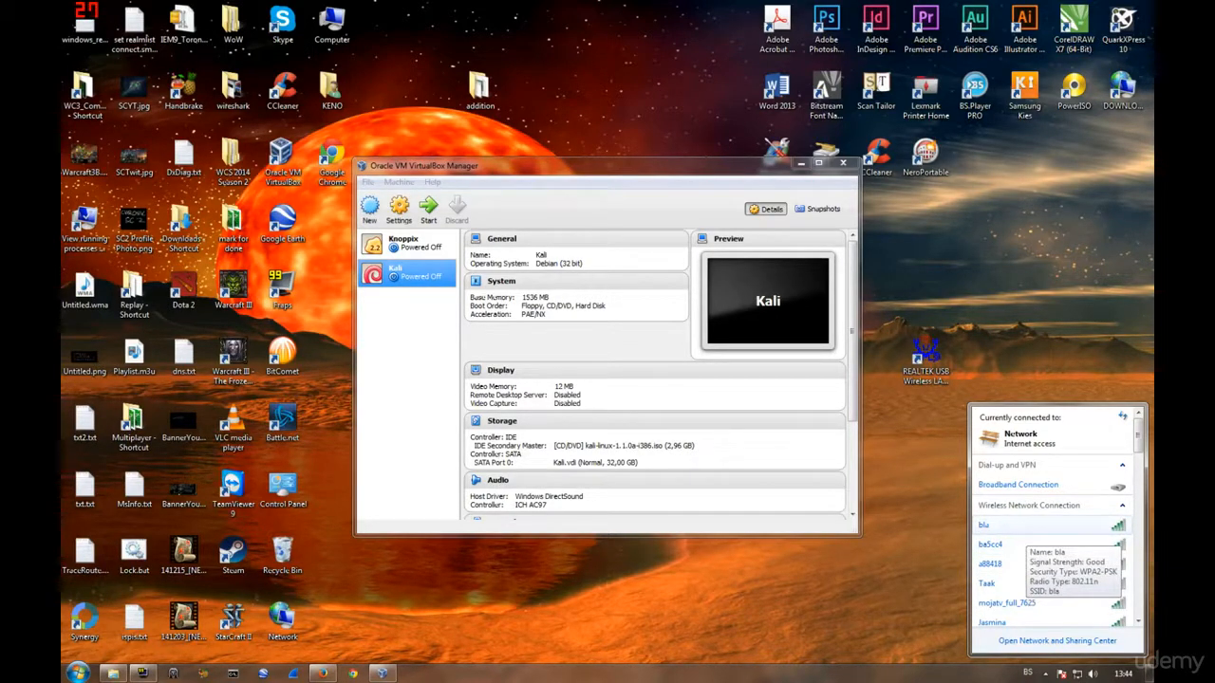
click(991, 543)
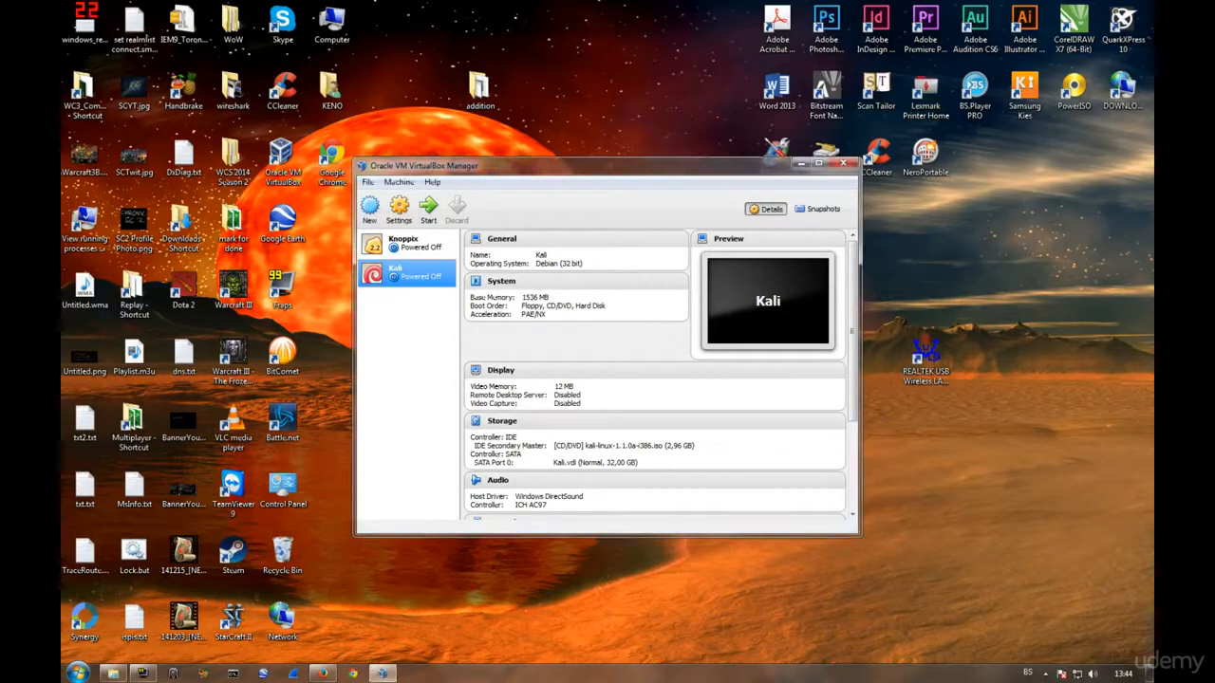
In Kali's USB settings, remove the existing device filter and enable the USB 2.0 (EHCI) controller.
click(398, 207)
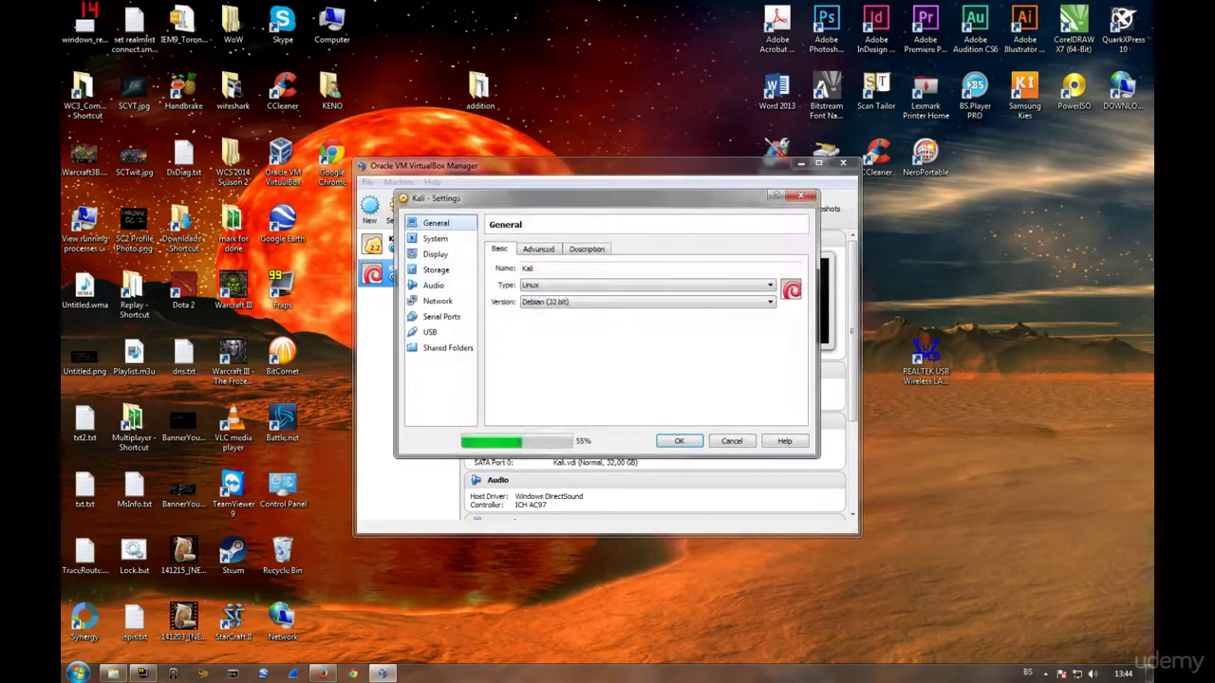
click(429, 330)
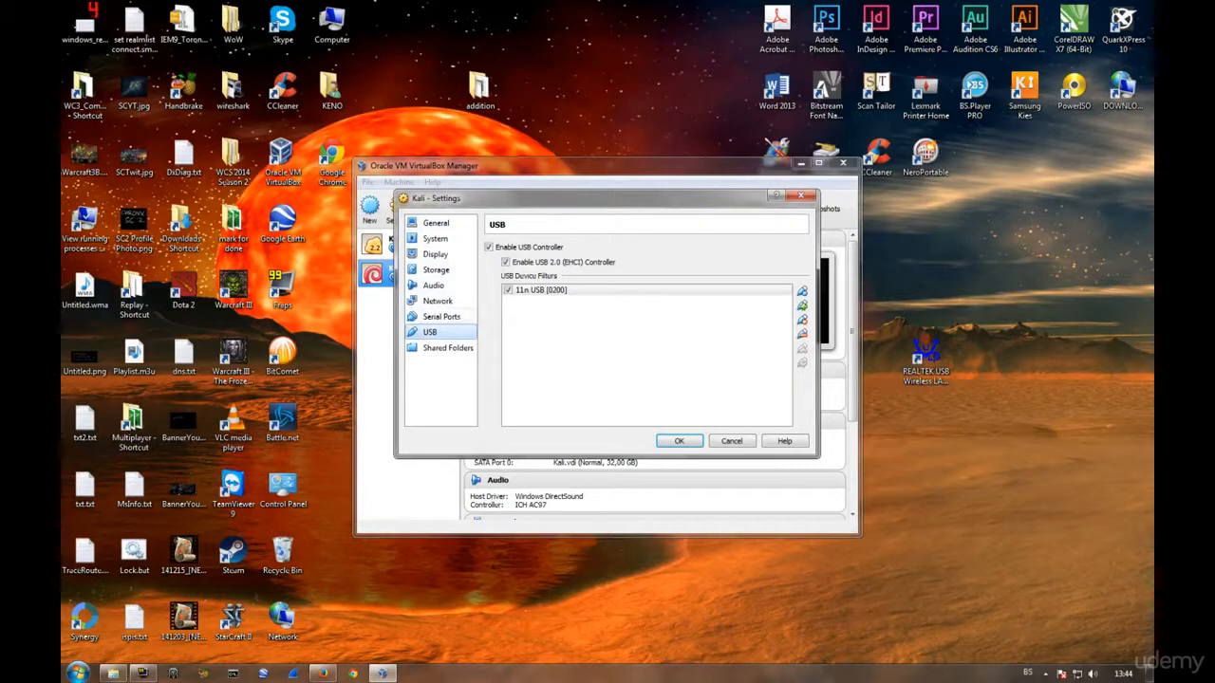
click(505, 262)
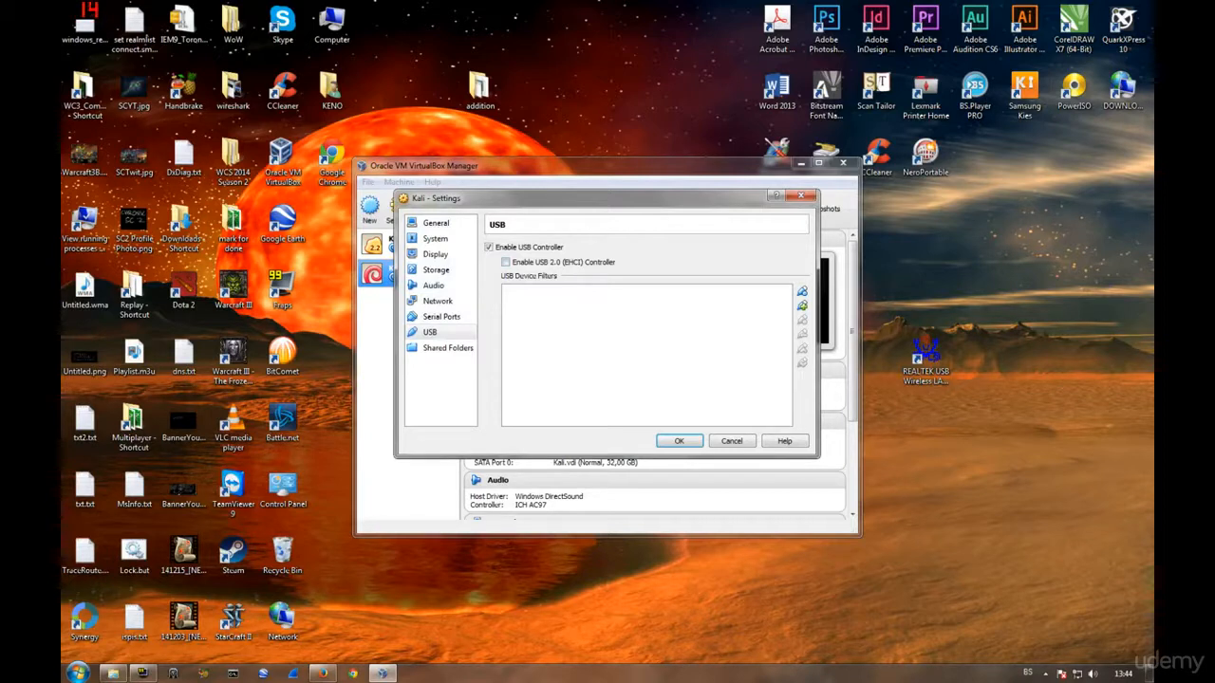
click(489, 262)
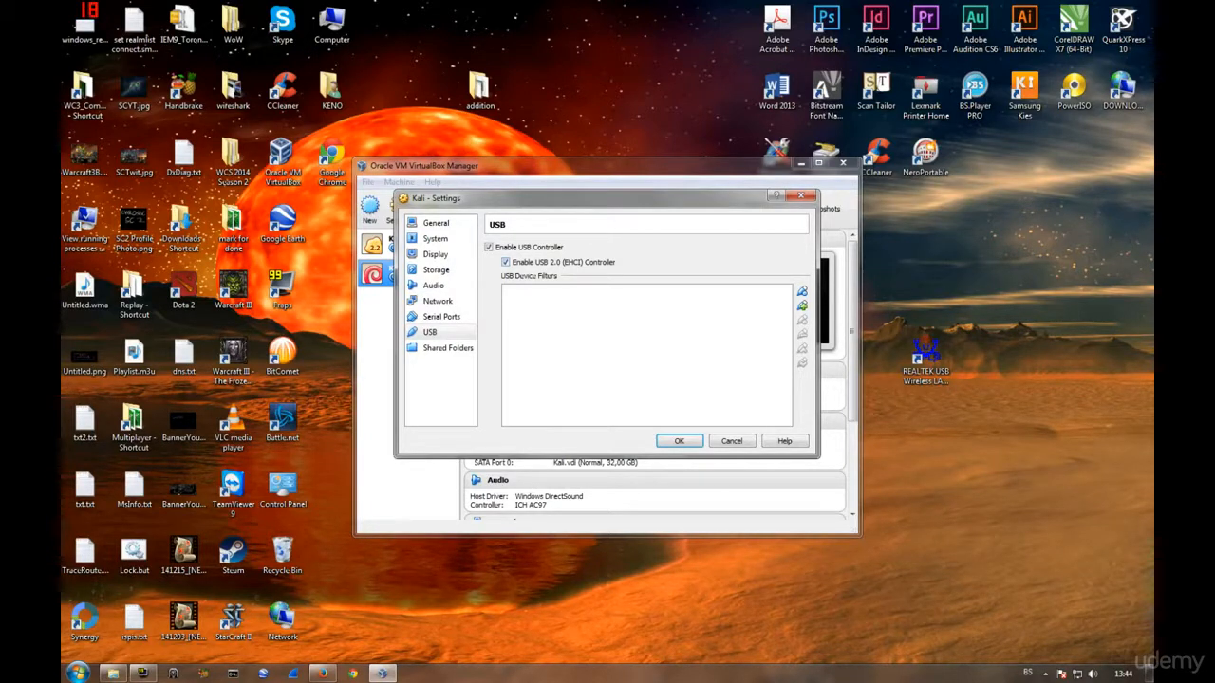
mouse_move(642, 357)
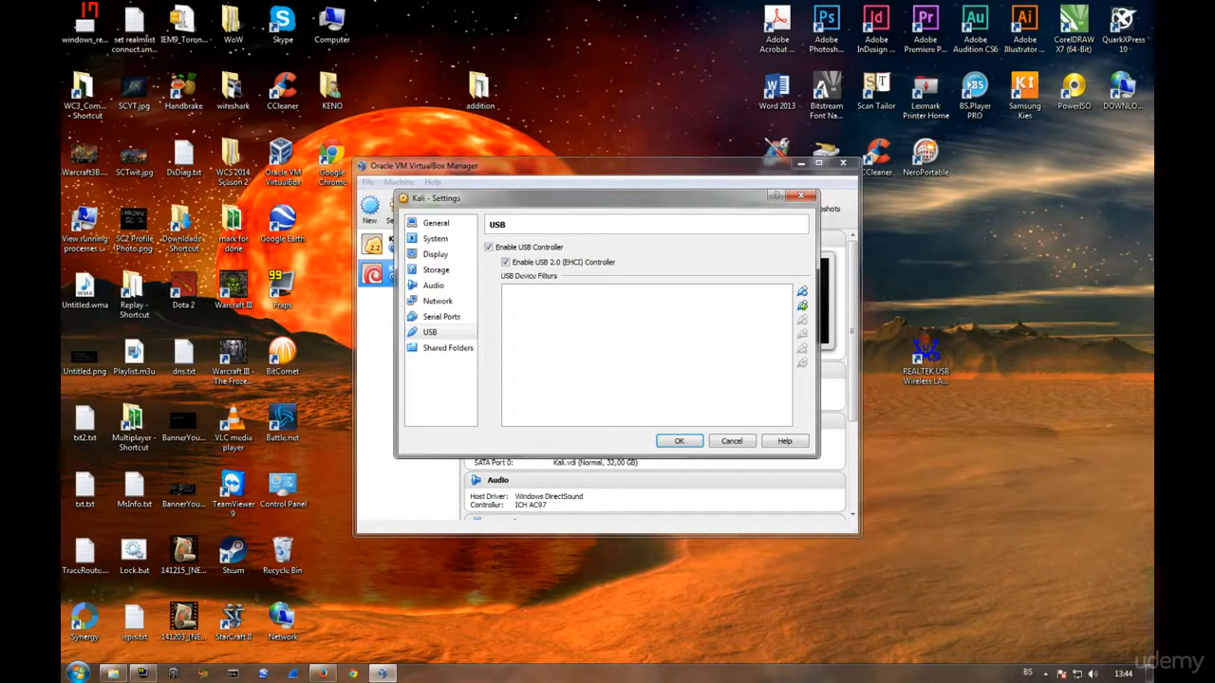
mouse_move(645, 360)
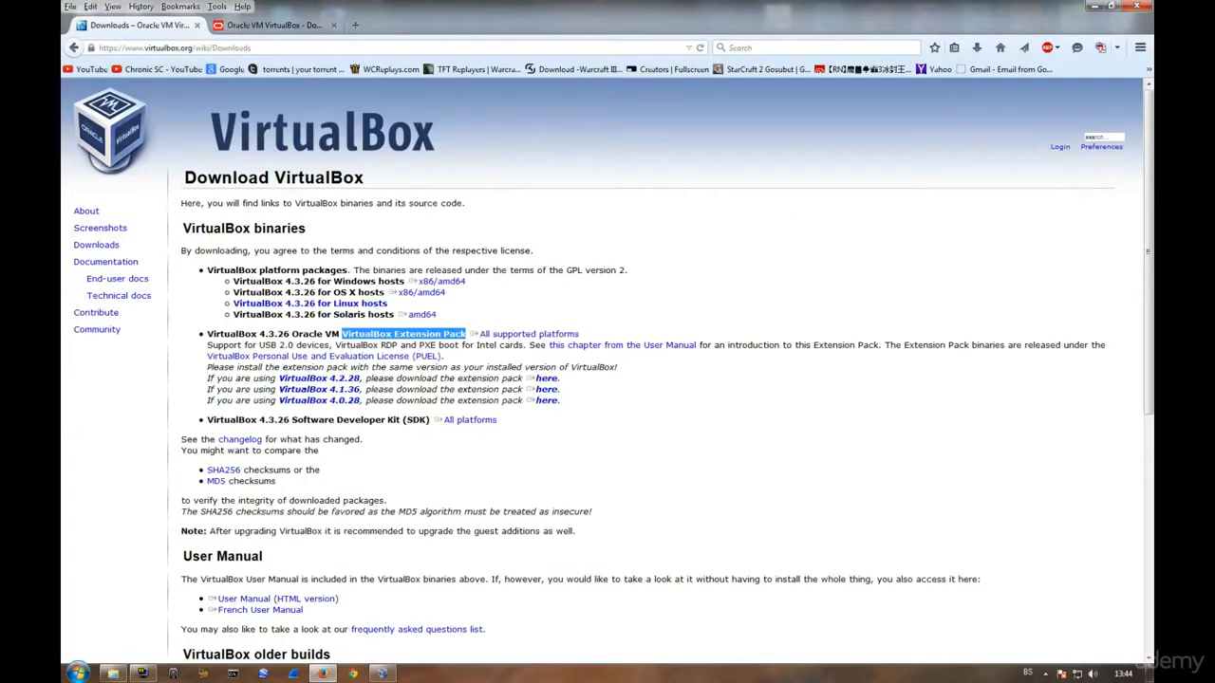
View the VirtualBox Extension Pack download listings on the Oracle downloads page.
double_click(319, 398)
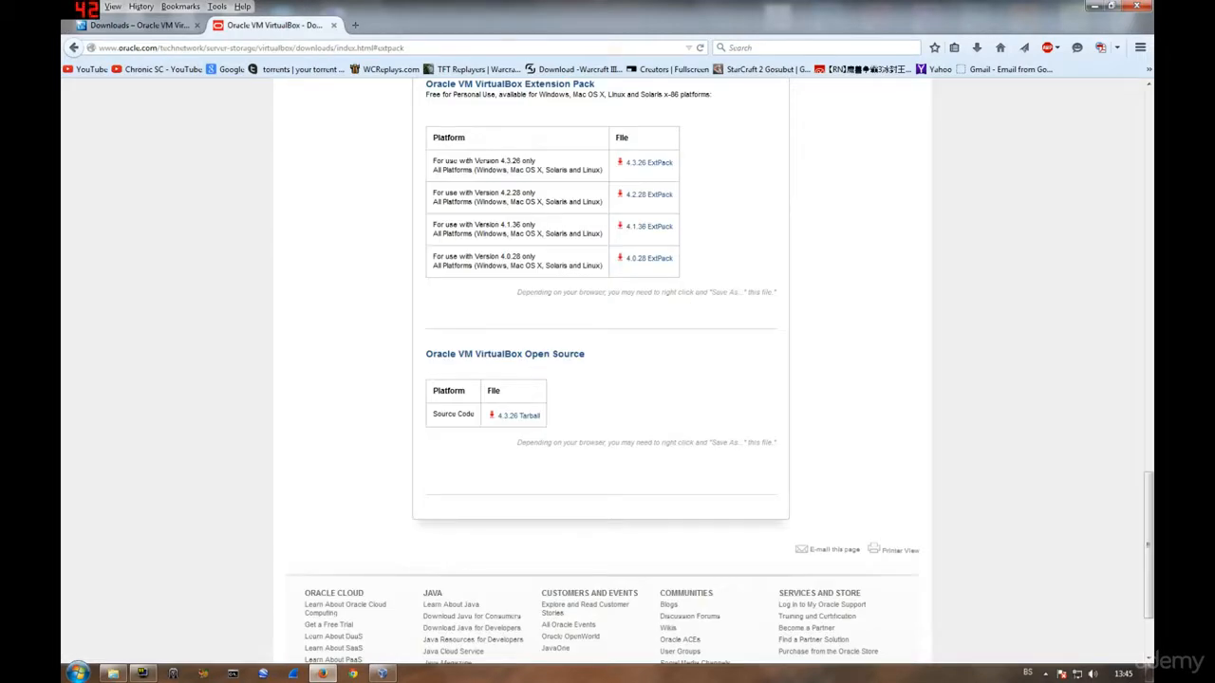
scroll(up, 3)
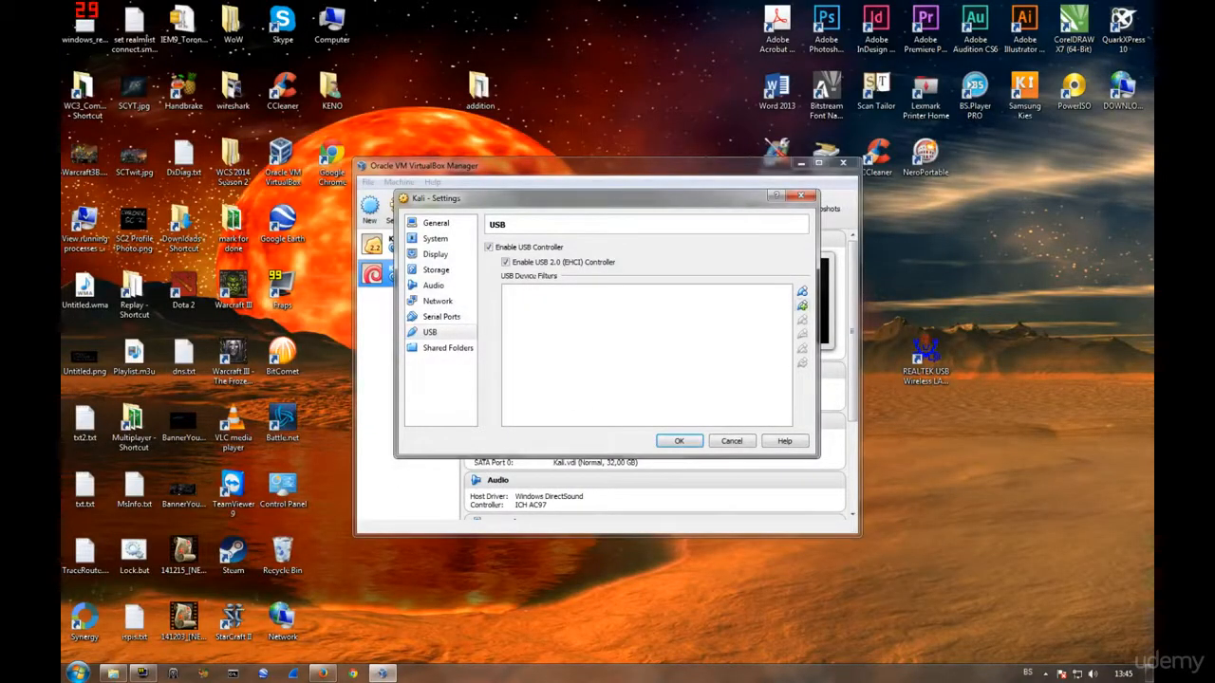
Add the 11n USB [0200] wireless adapter as a USB filter and save with OK.
click(801, 292)
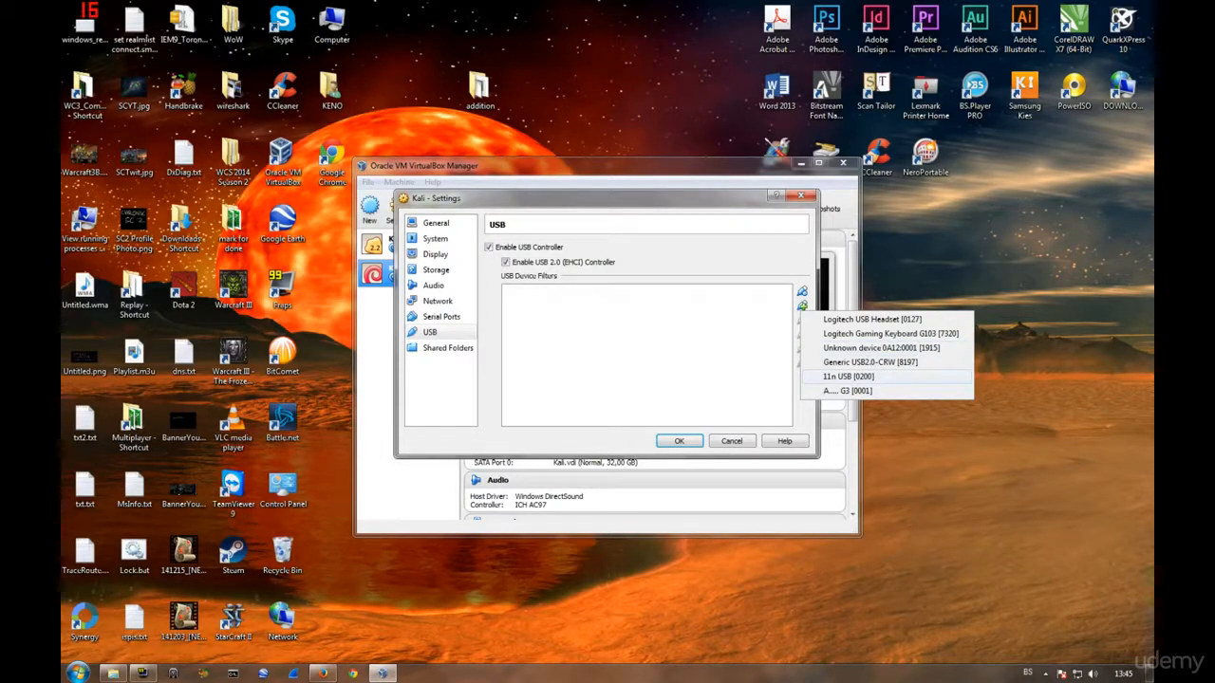
click(846, 375)
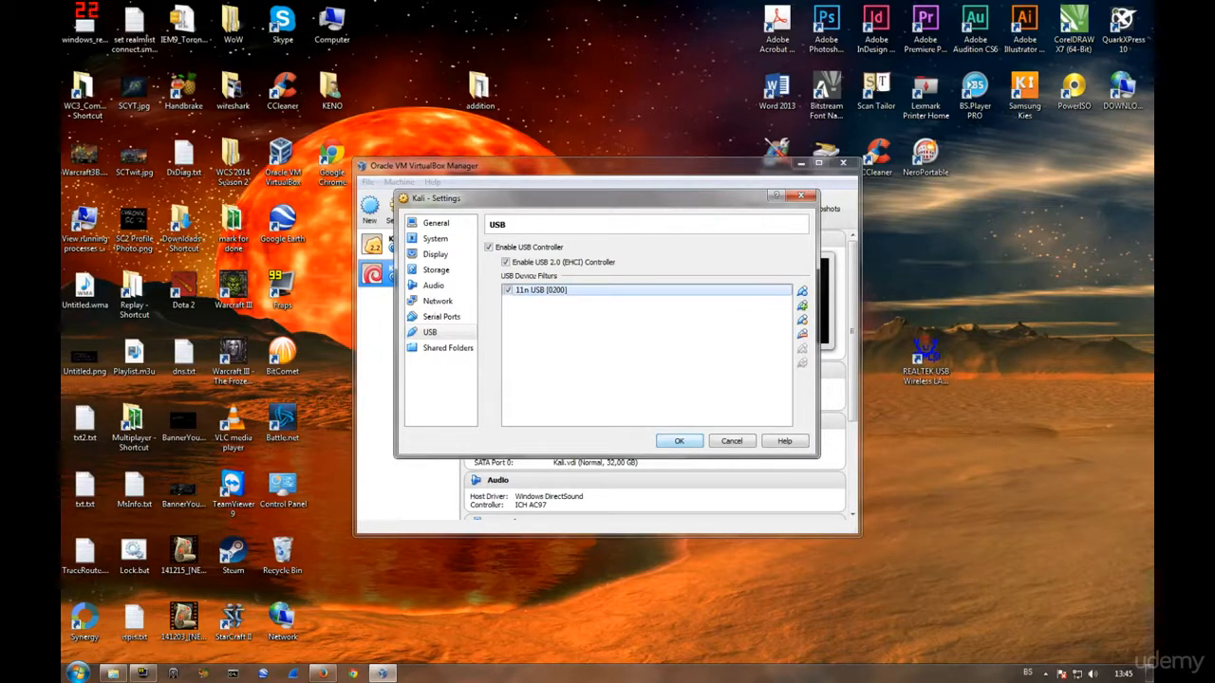
click(680, 440)
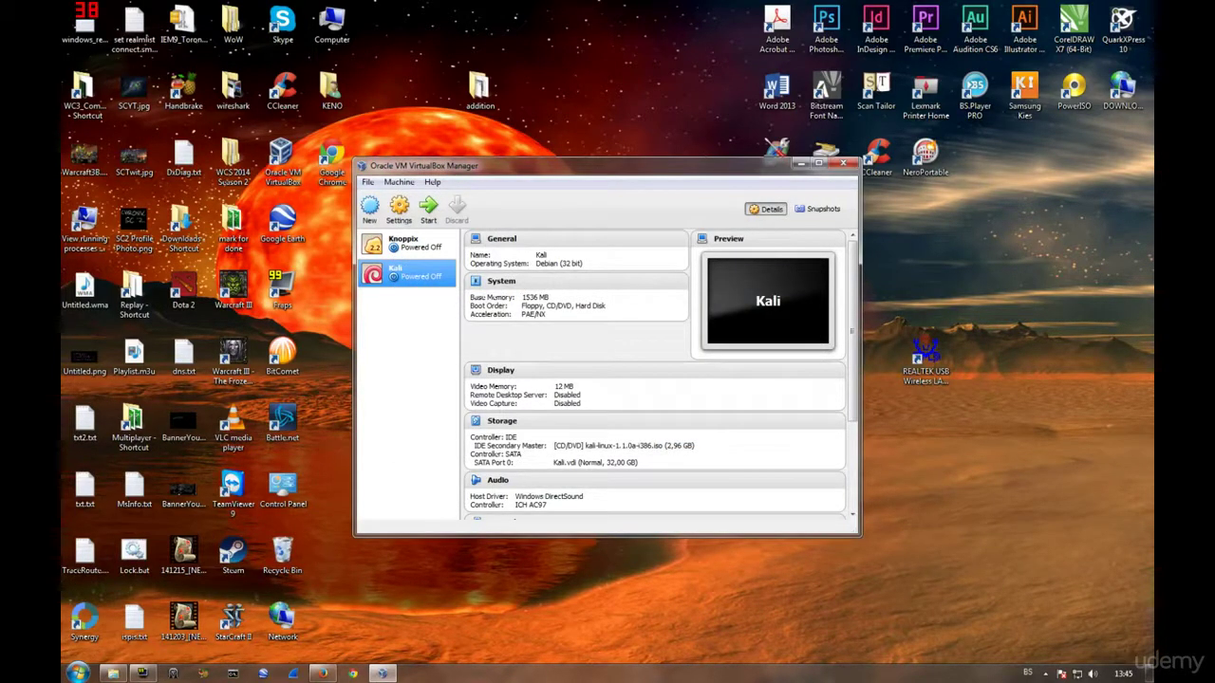
mouse_move(408, 275)
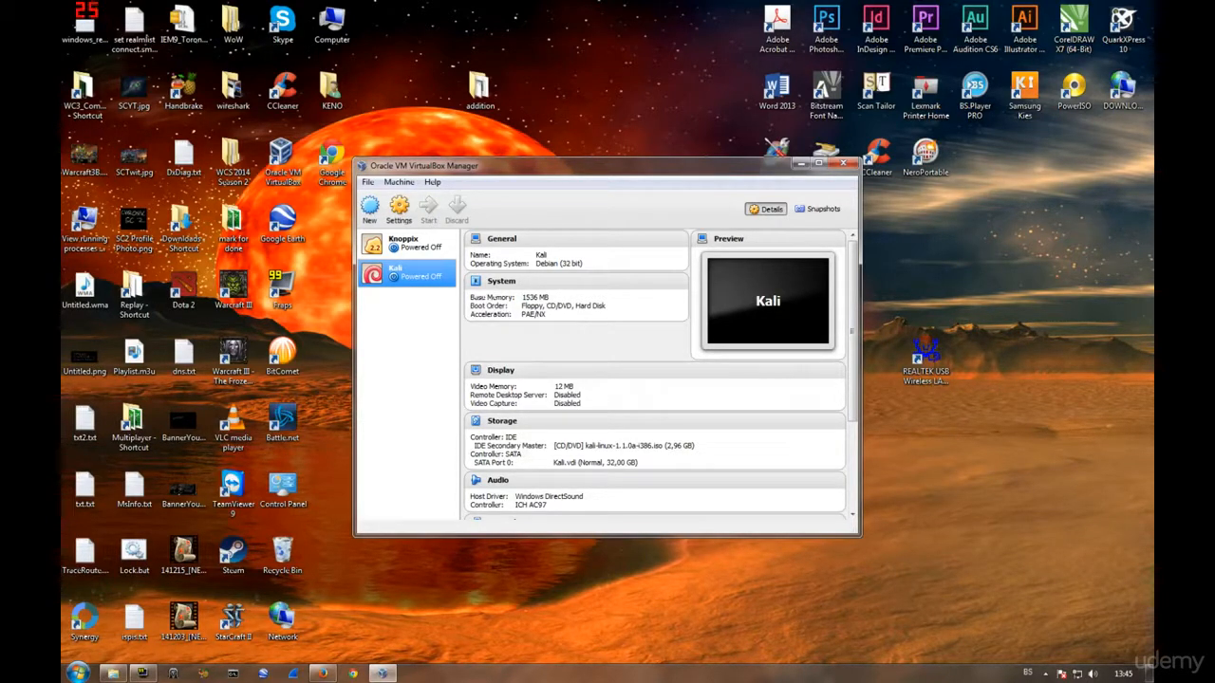
Start the Kali virtual machine from the toolbar.
click(429, 207)
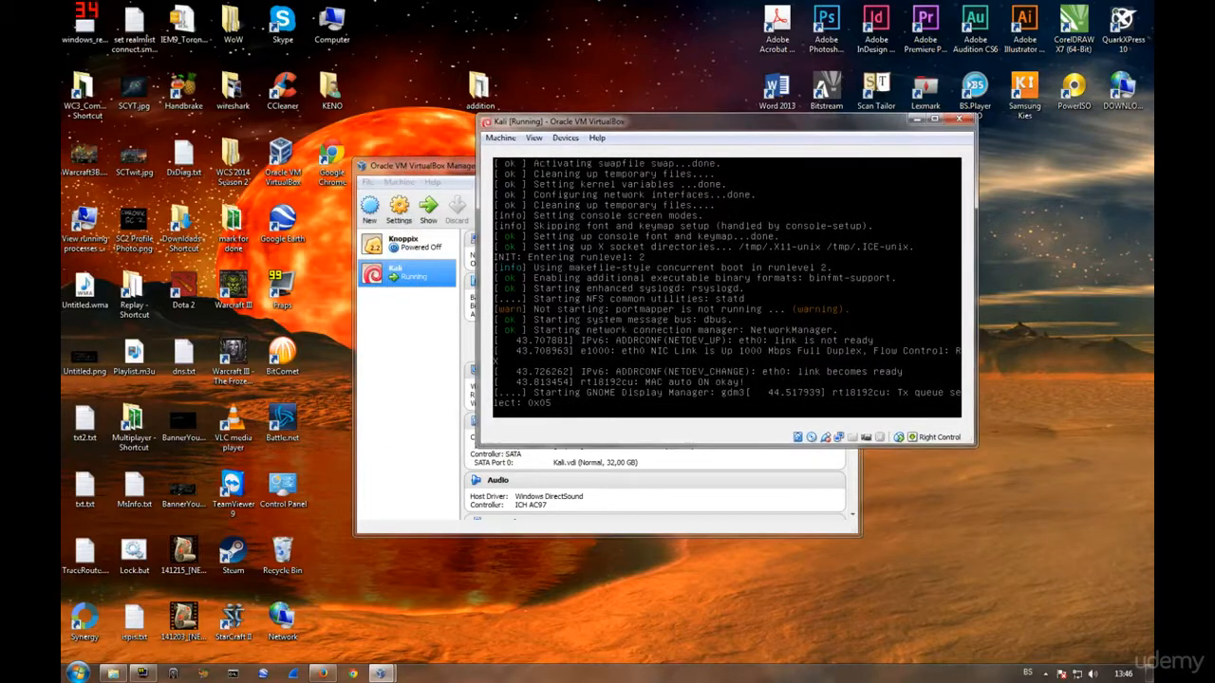
right_click(406, 273)
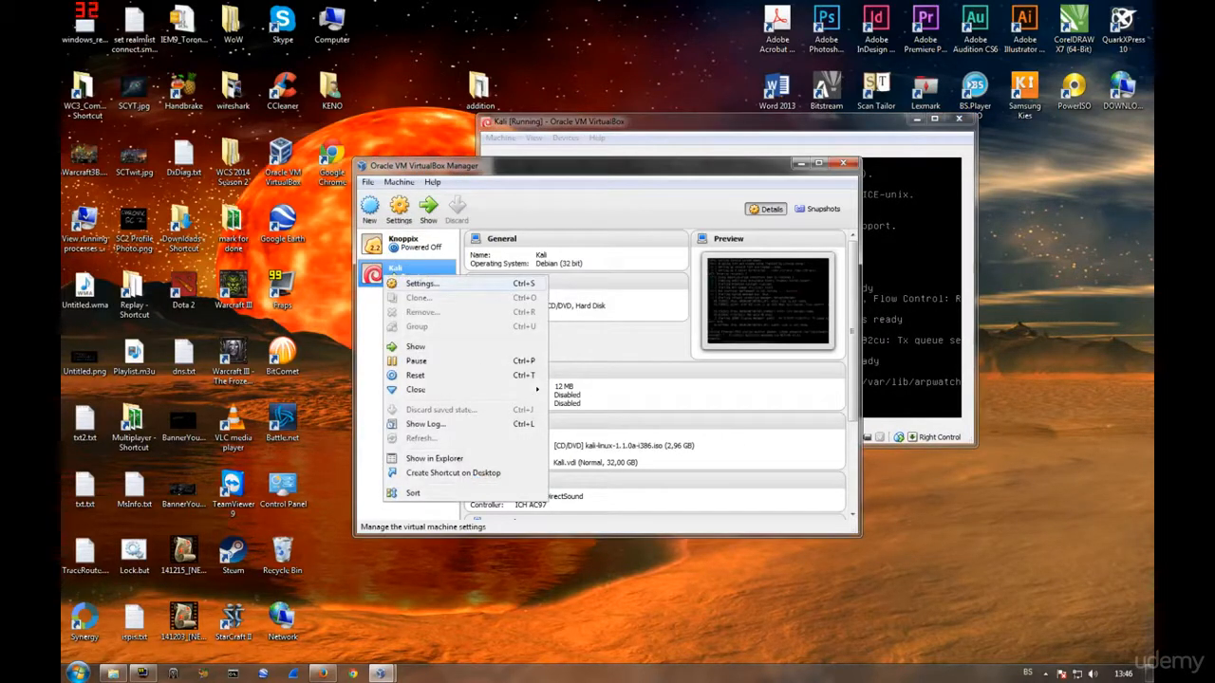
click(421, 283)
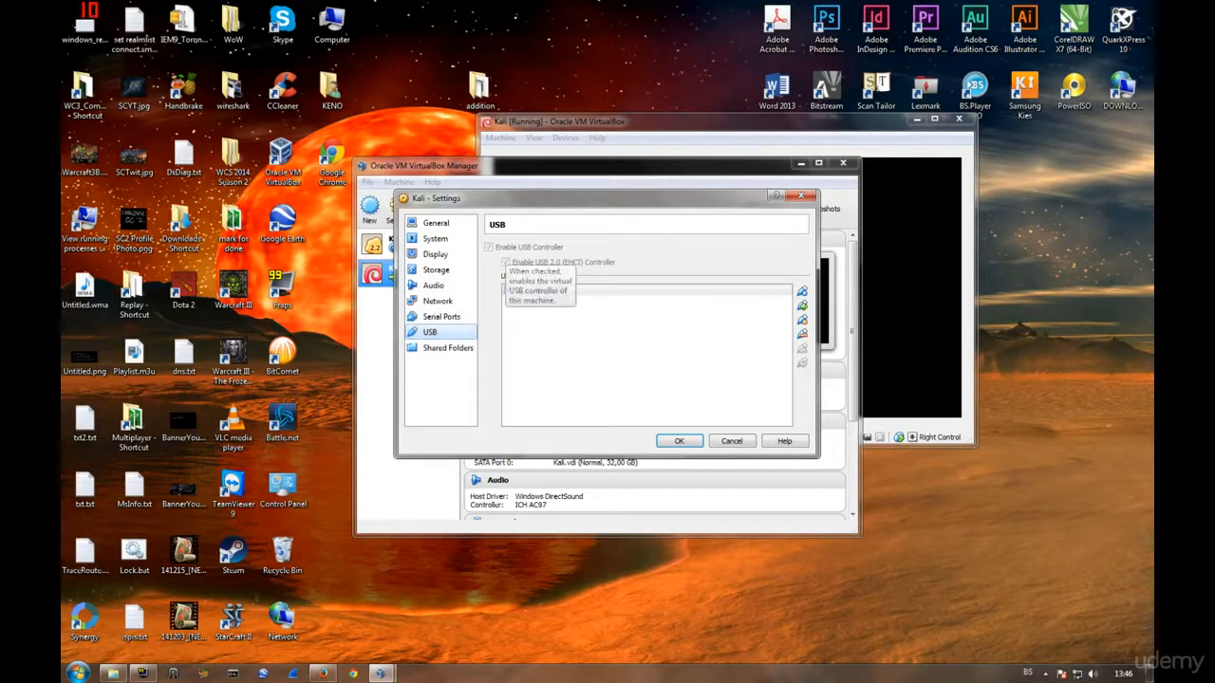
click(505, 262)
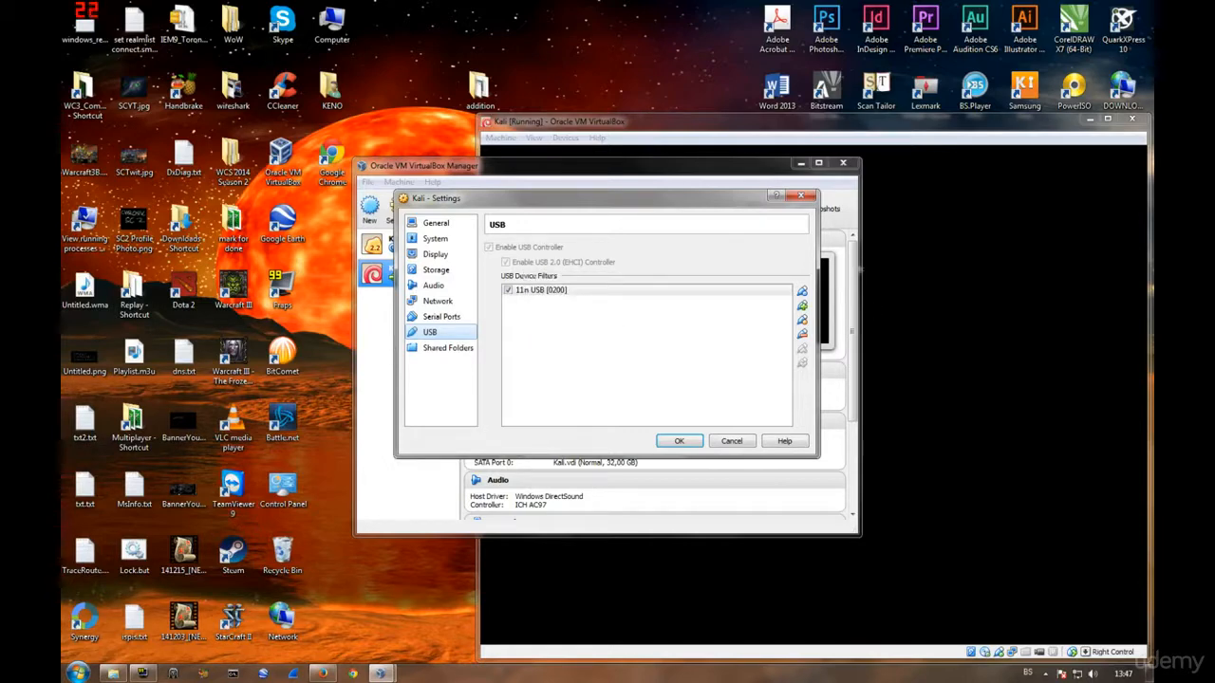
click(680, 440)
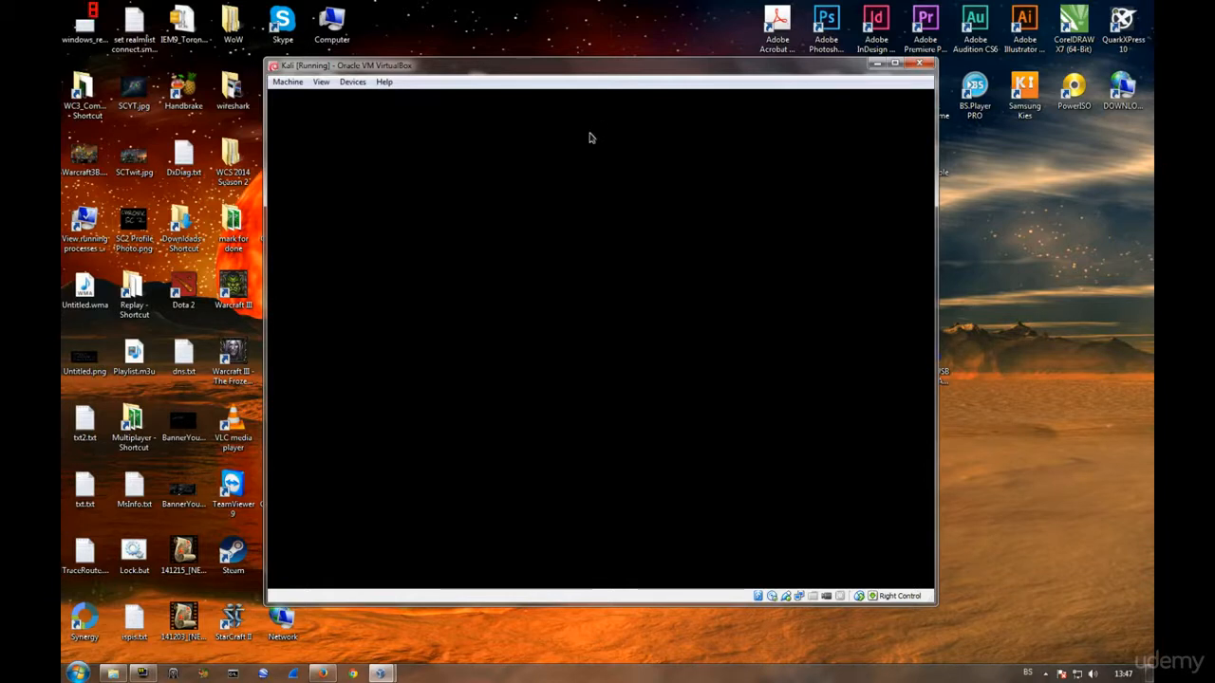
mouse_move(676, 184)
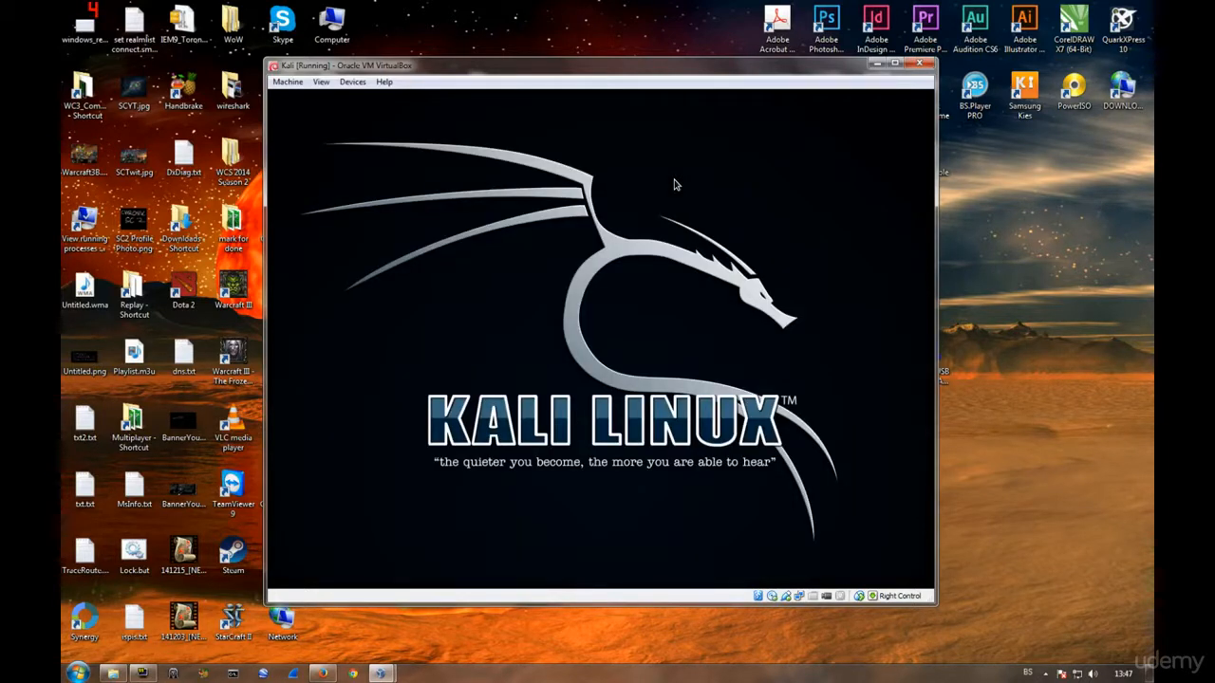
mouse_move(598, 274)
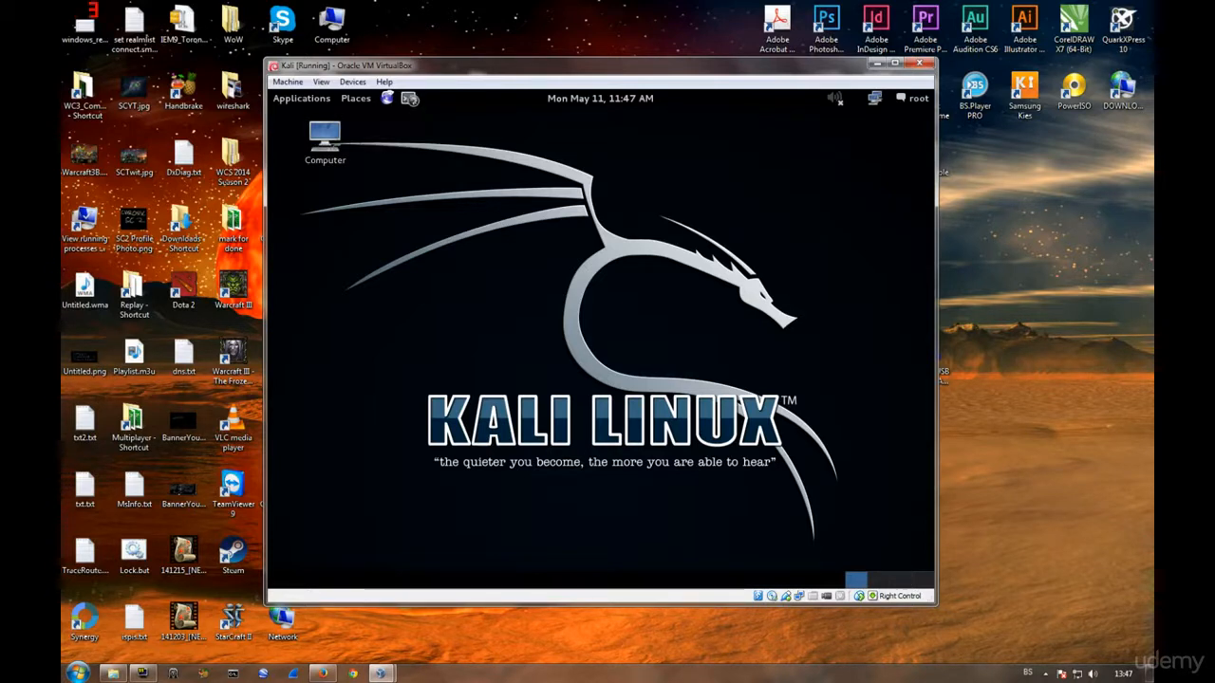
Launch a root terminal from Kali's top panel and focus it.
click(408, 99)
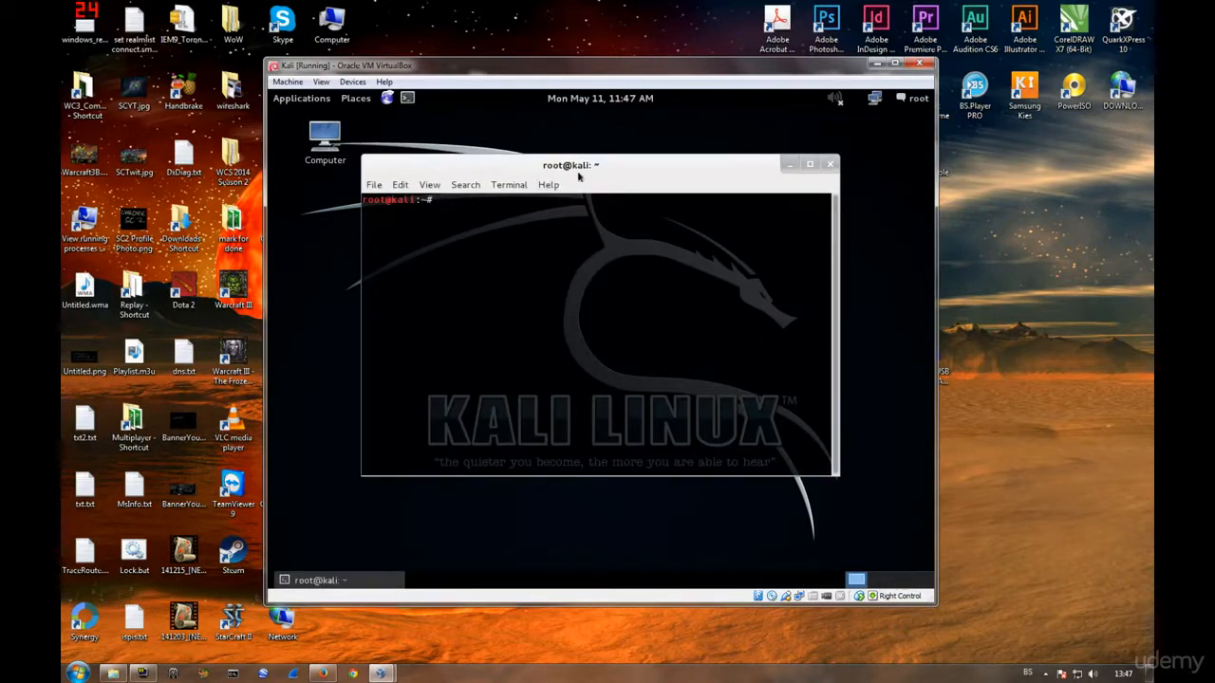
click(809, 163)
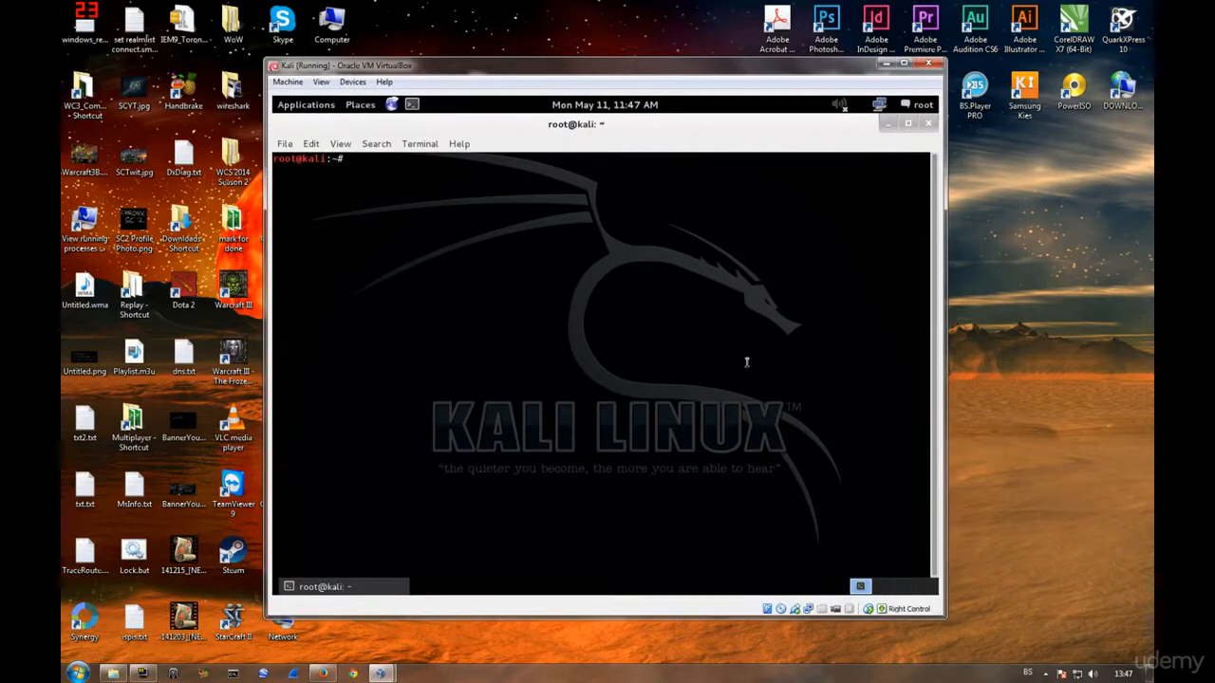
mouse_move(685, 269)
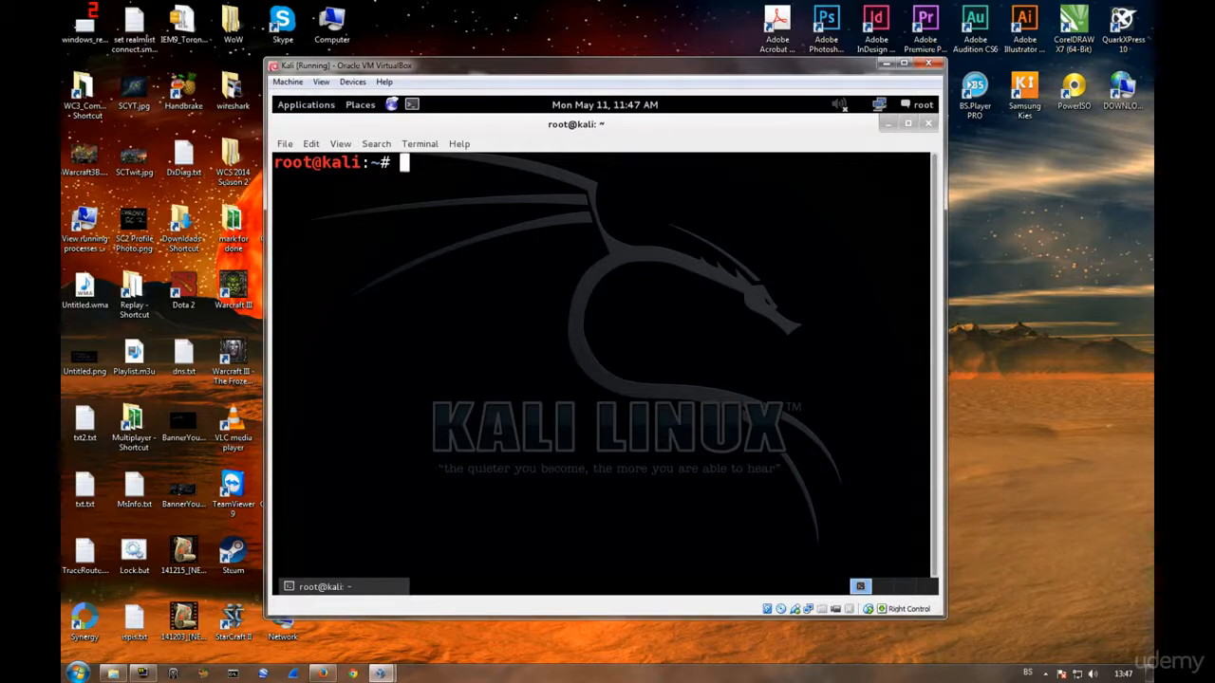
Run ifconfig to list eth0, lo and wlan0, highlighting wlan0 in the output.
text(ifconfig)
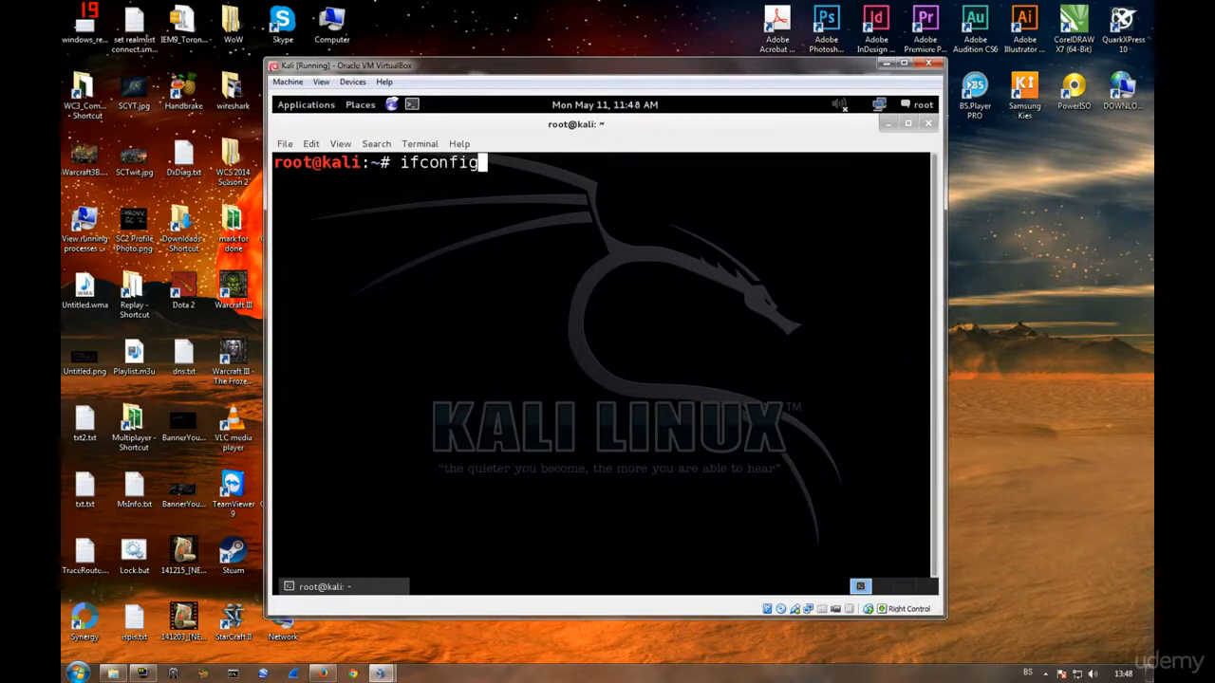
key(Return)
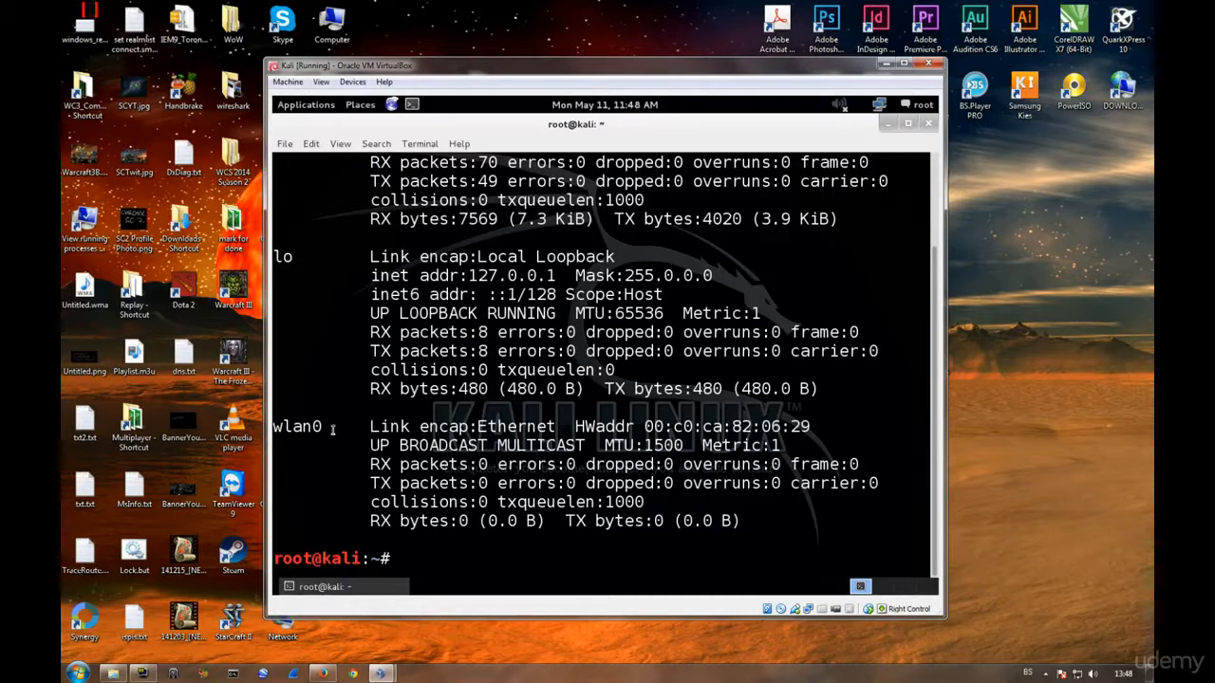
double_click(296, 425)
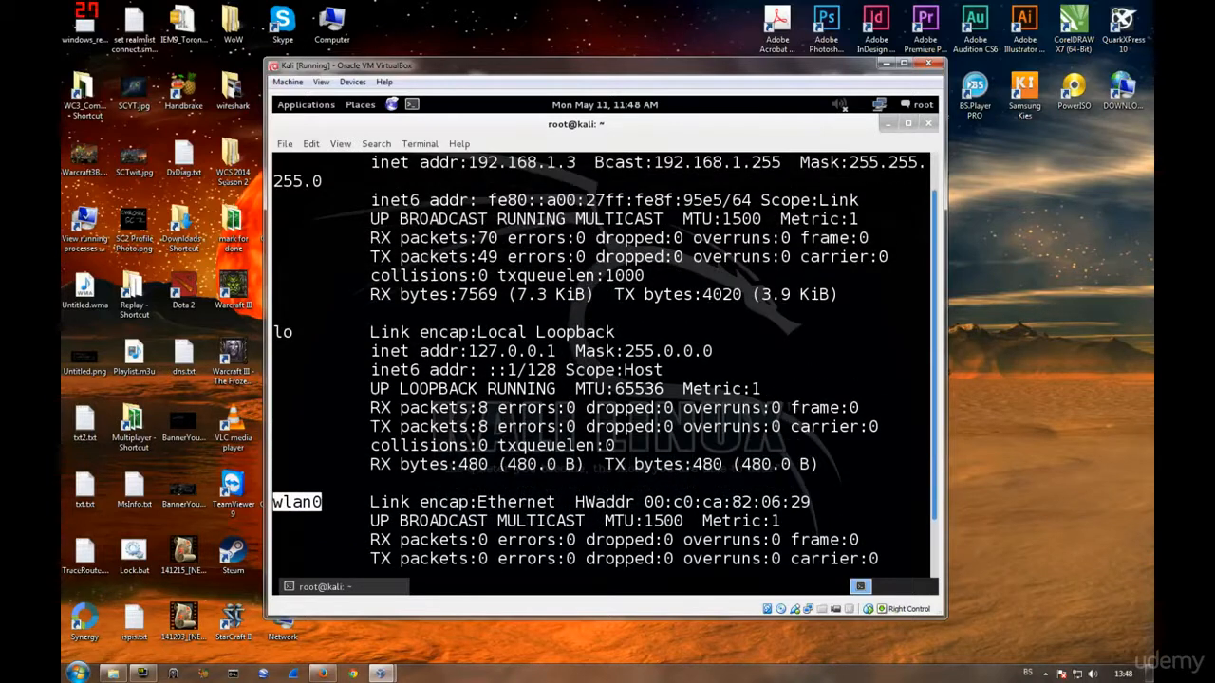
scroll(up, 3)
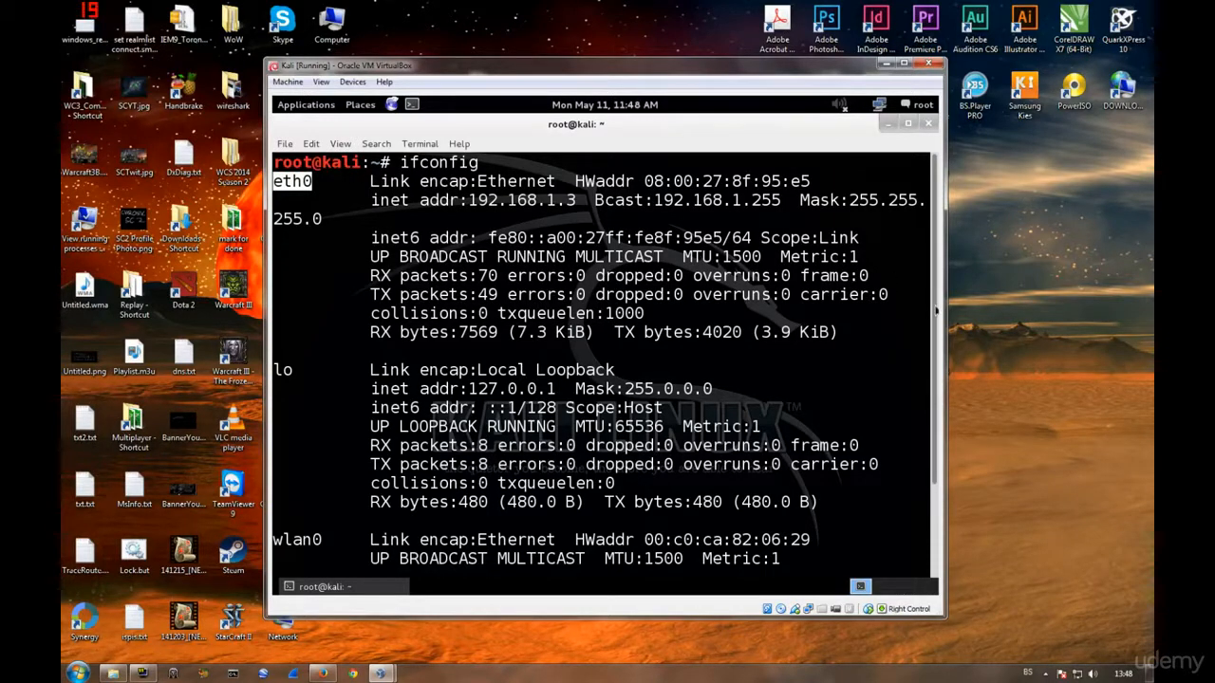
scroll(down, 3)
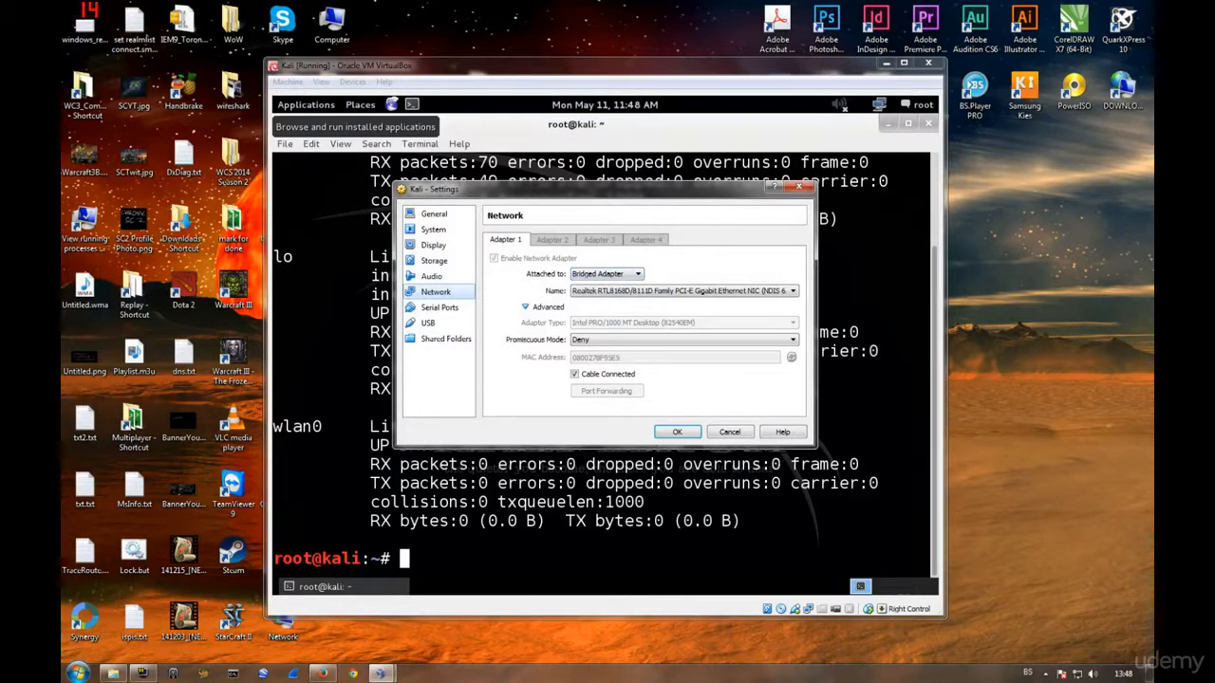
mouse_move(608, 273)
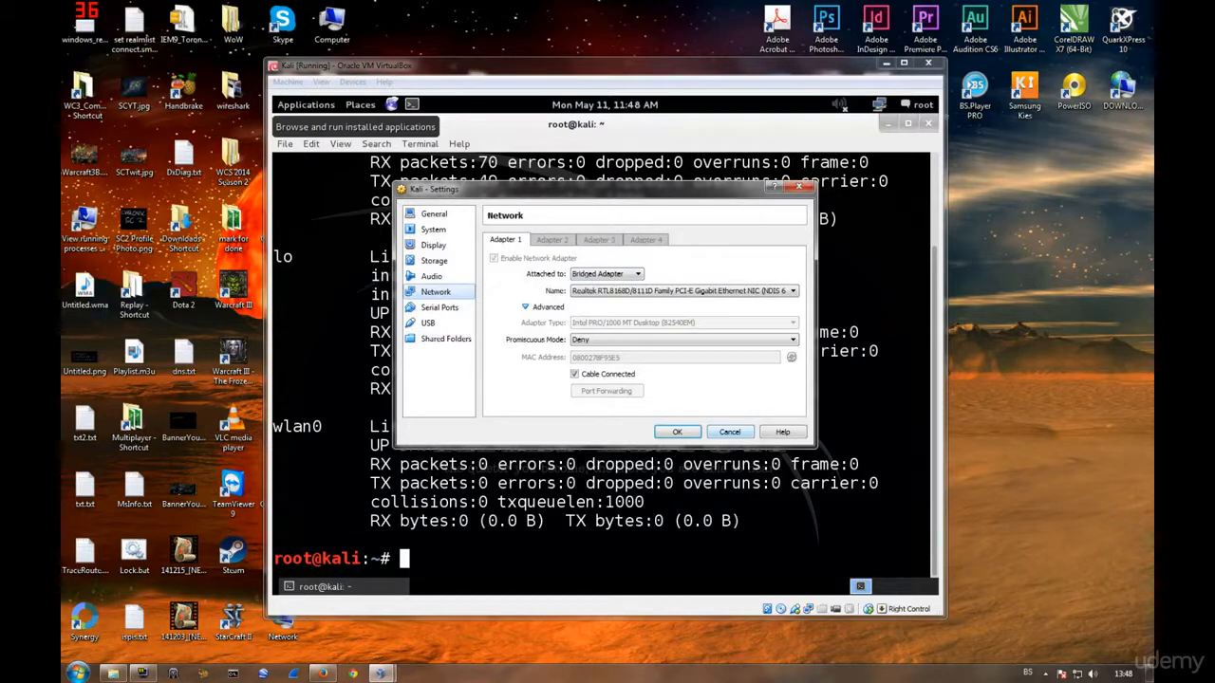
Set the VM network adapter's Promiscuous Mode to Allow All.
click(791, 338)
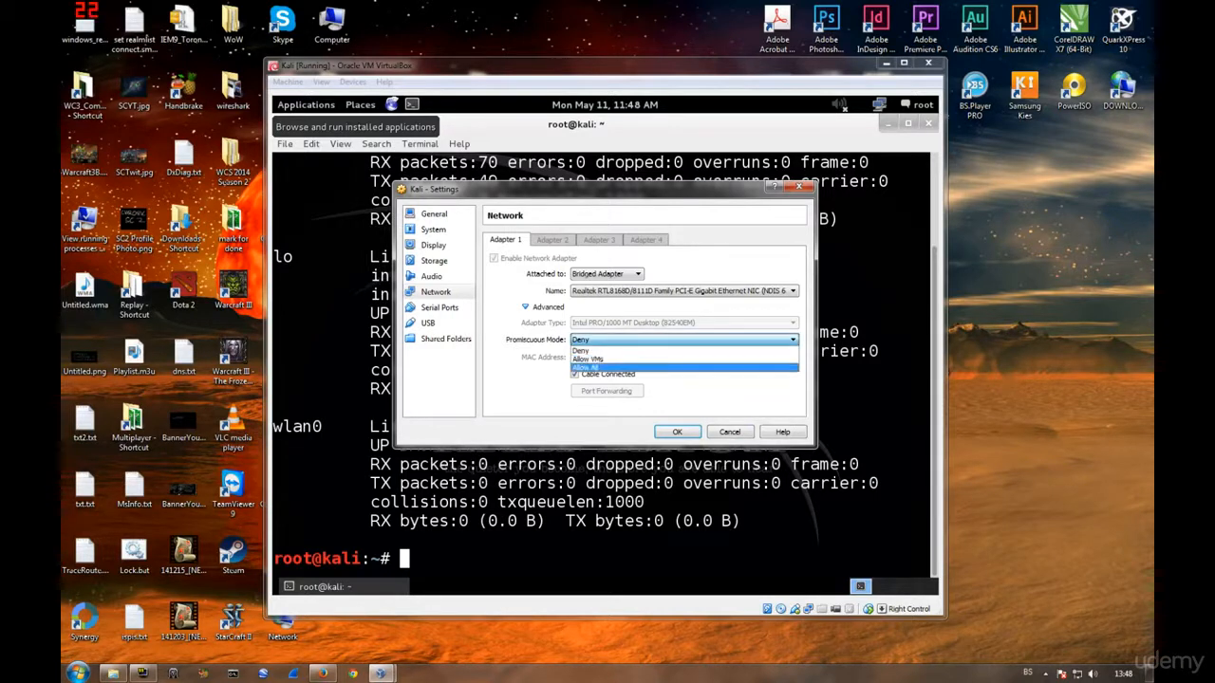
click(586, 368)
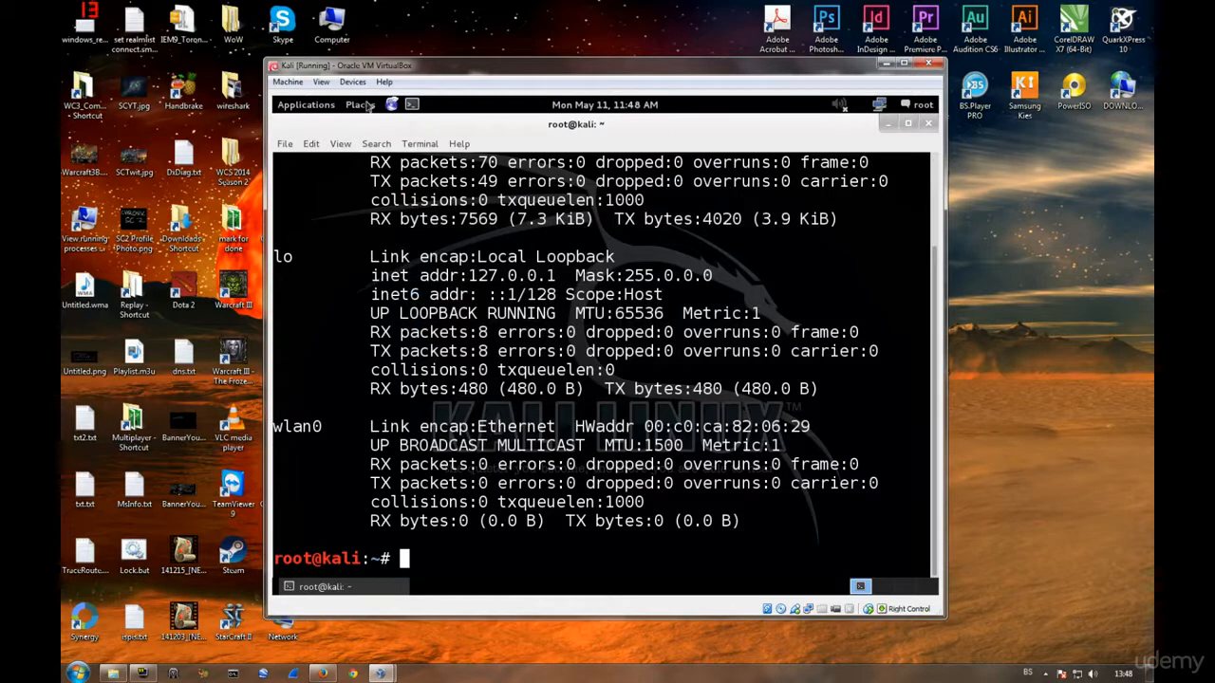
click(353, 82)
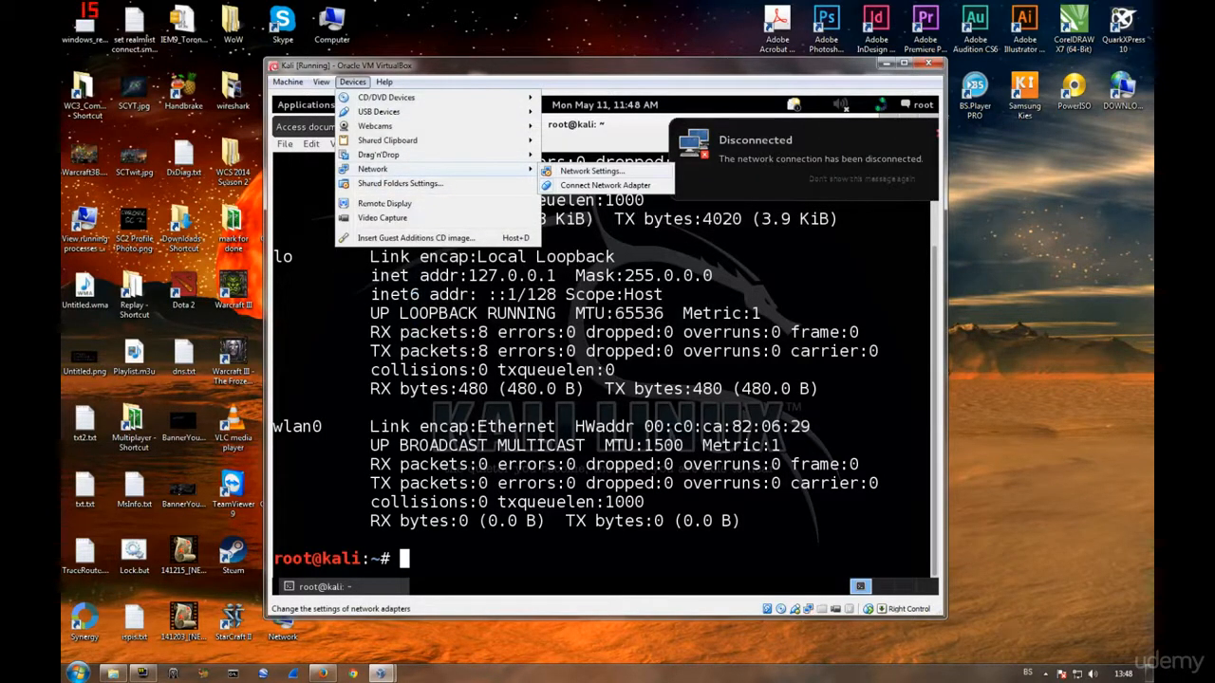
click(592, 171)
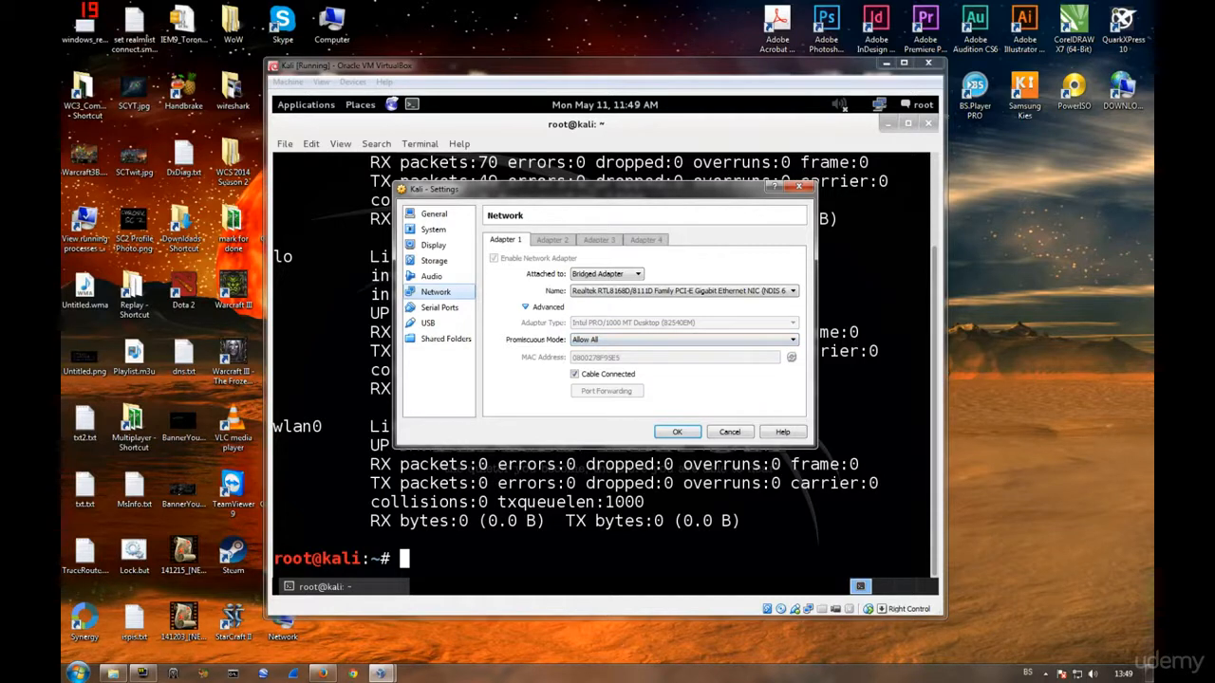
mouse_move(607, 372)
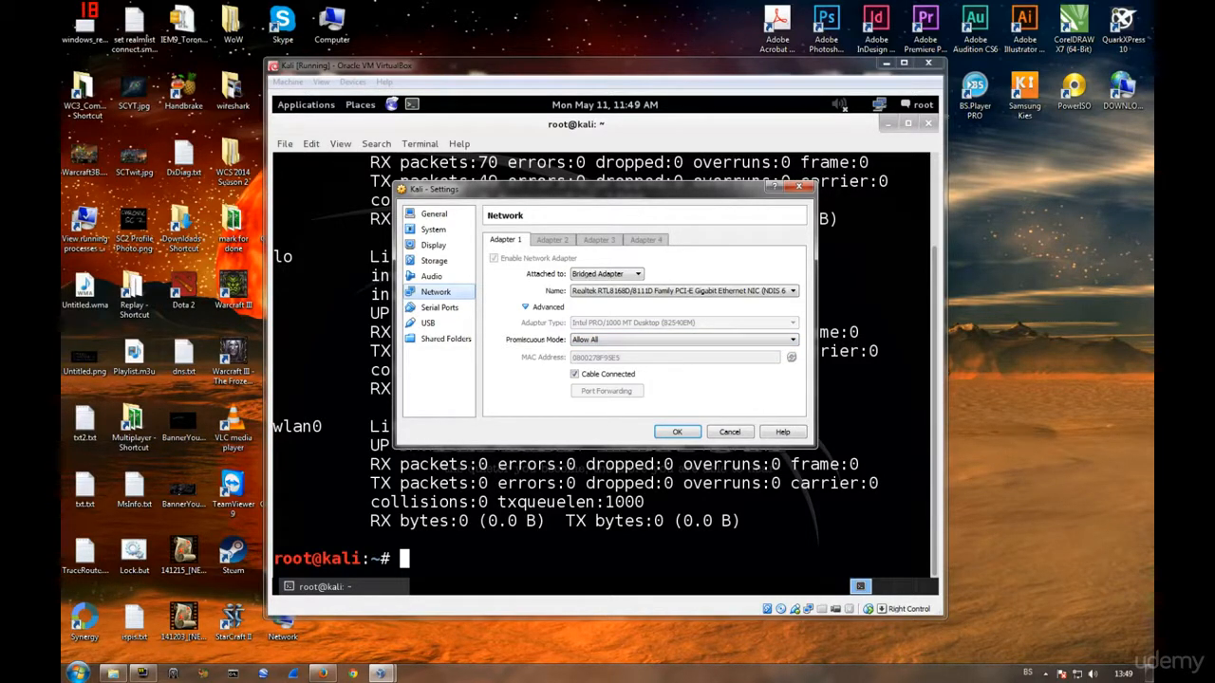
mouse_move(789, 357)
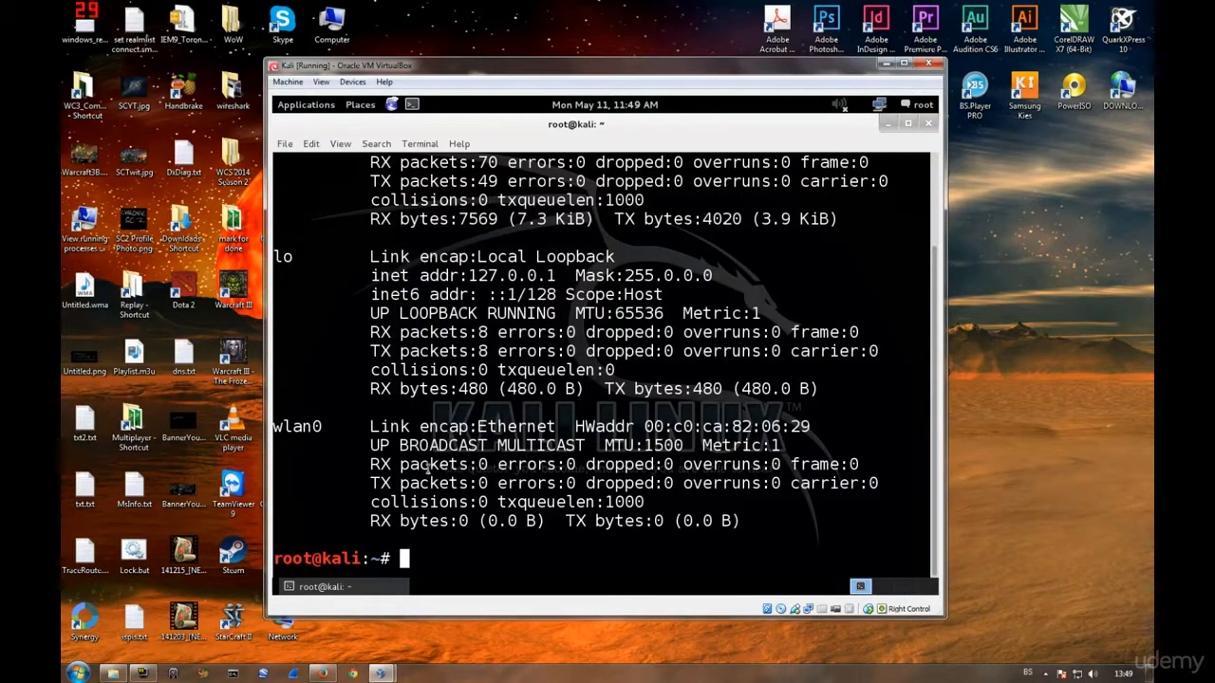
Run iwlist wlan0 | grep ESSID, then the corrected iwlist wlan0 scan | grep ESSID.
double_click(296, 425)
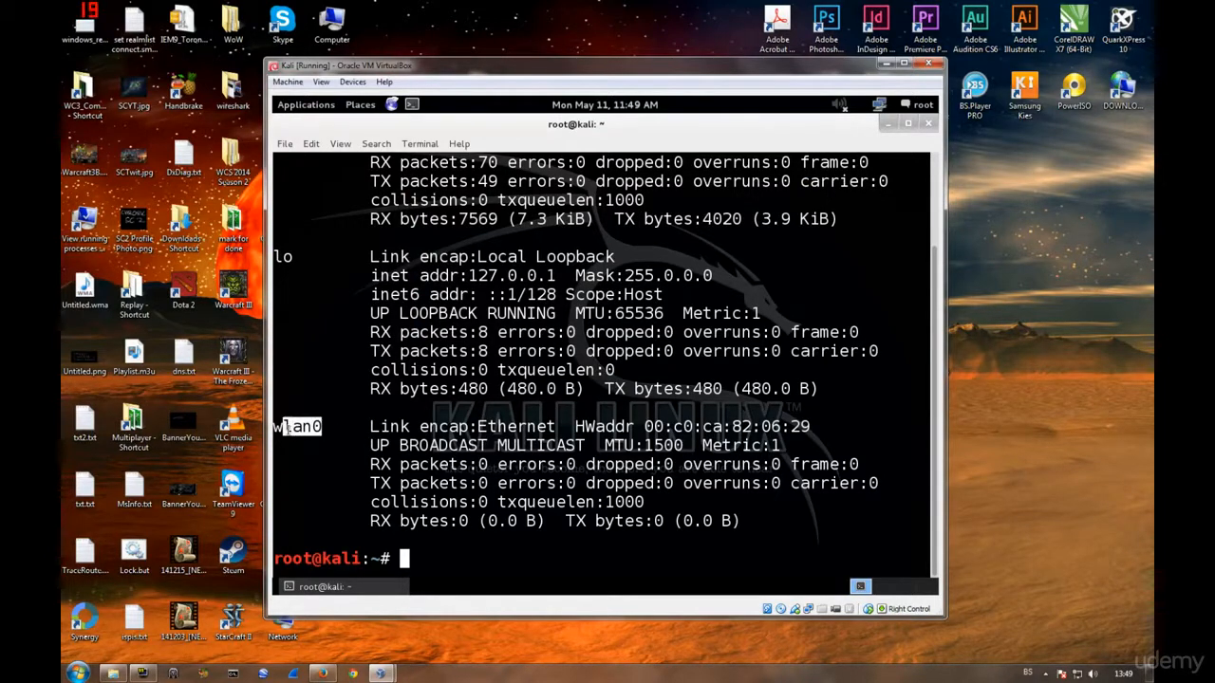
text(ifconfig)
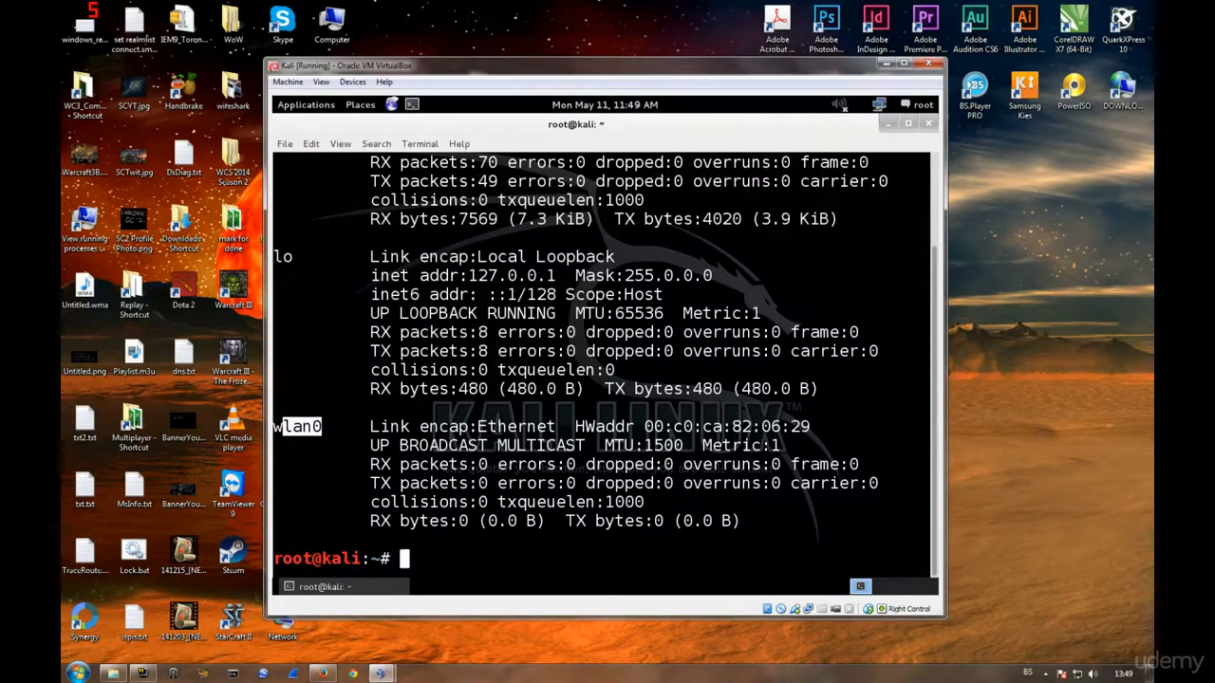
text(iw)
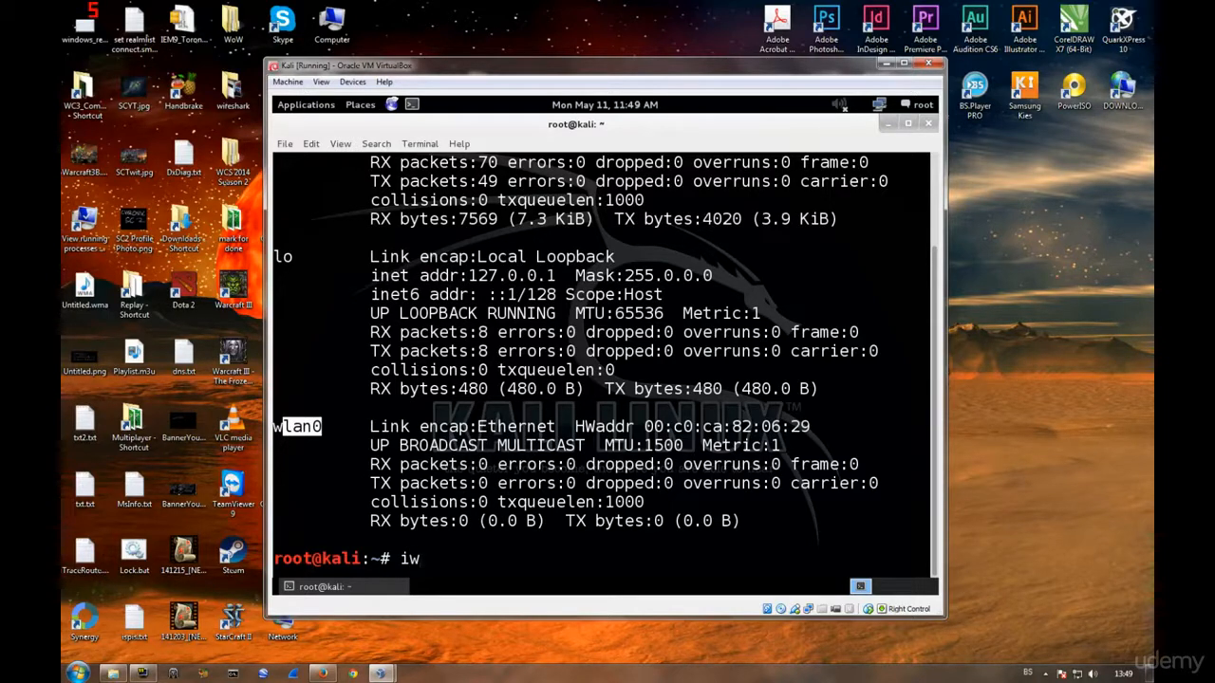
text(list)
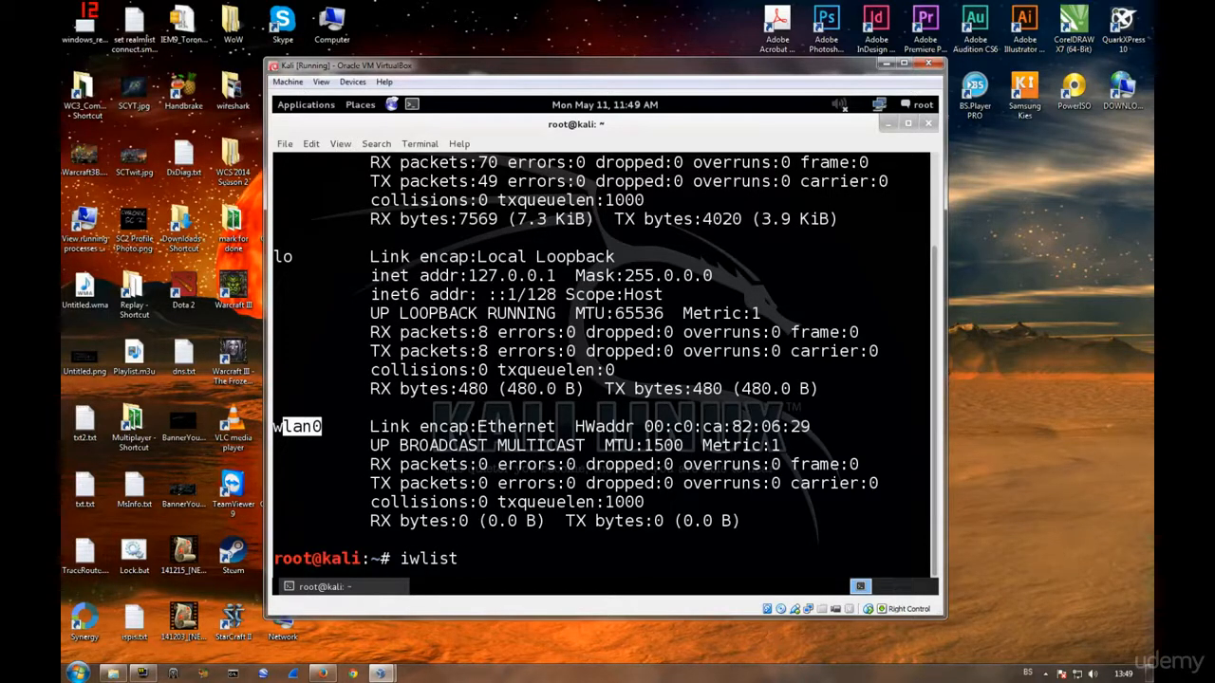
text(wl)
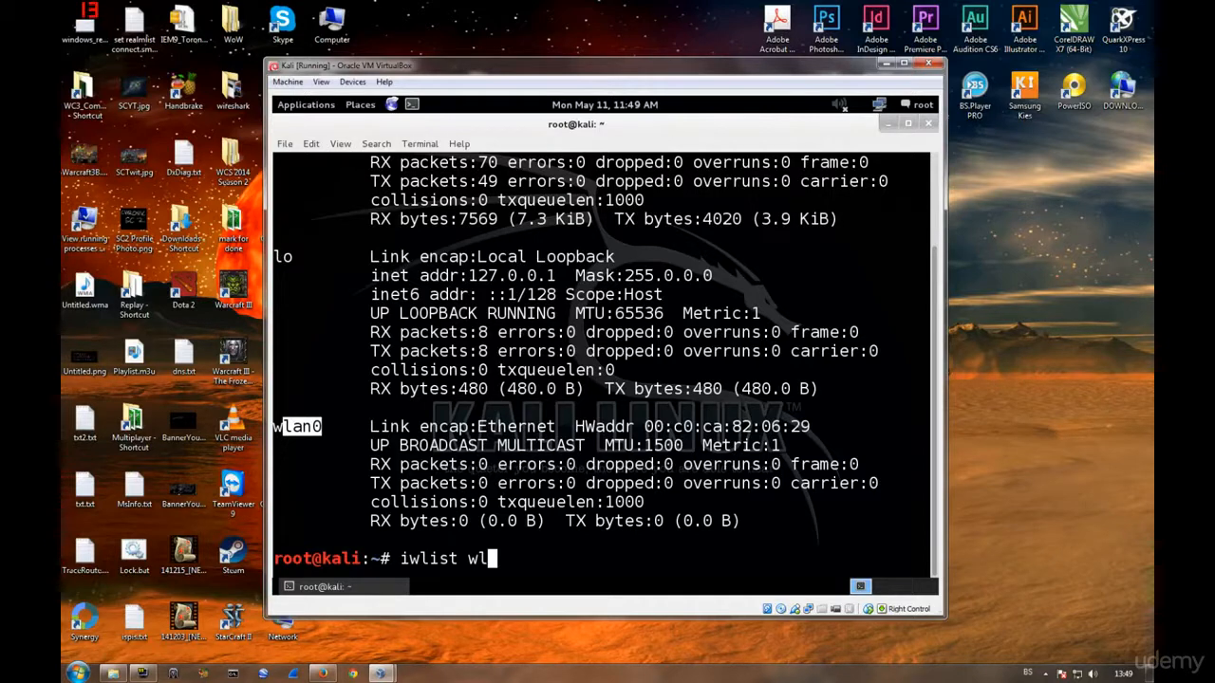
text(an0 | grep)
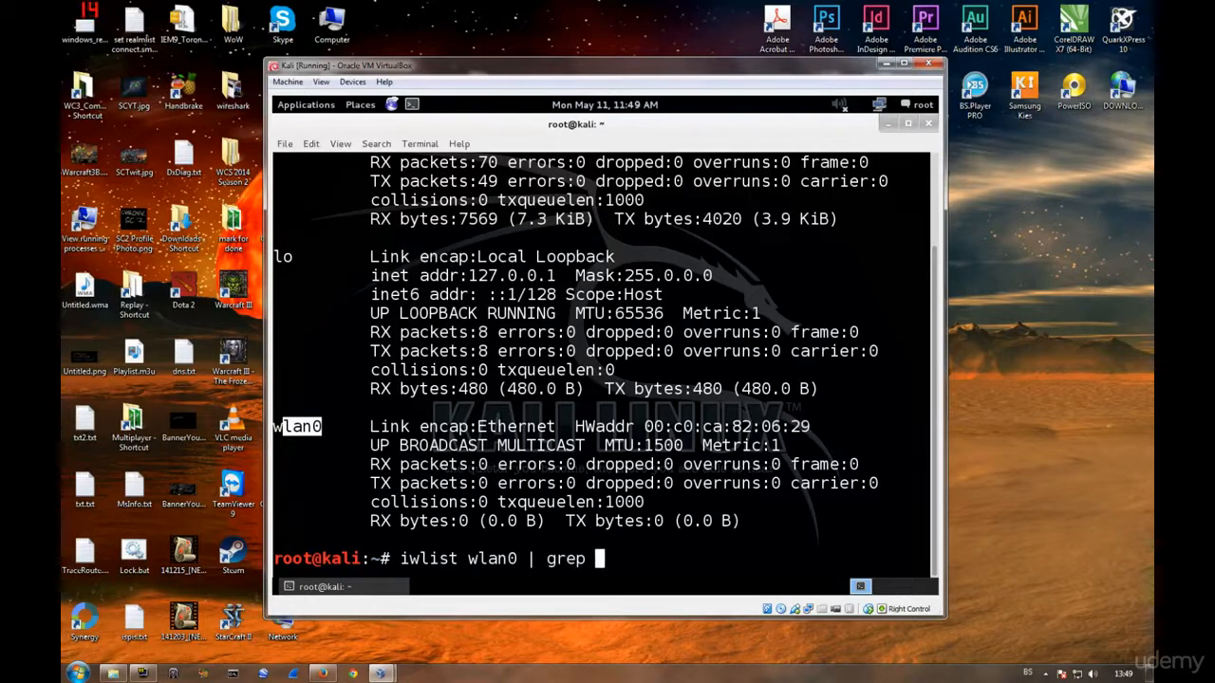
text(ESSID)
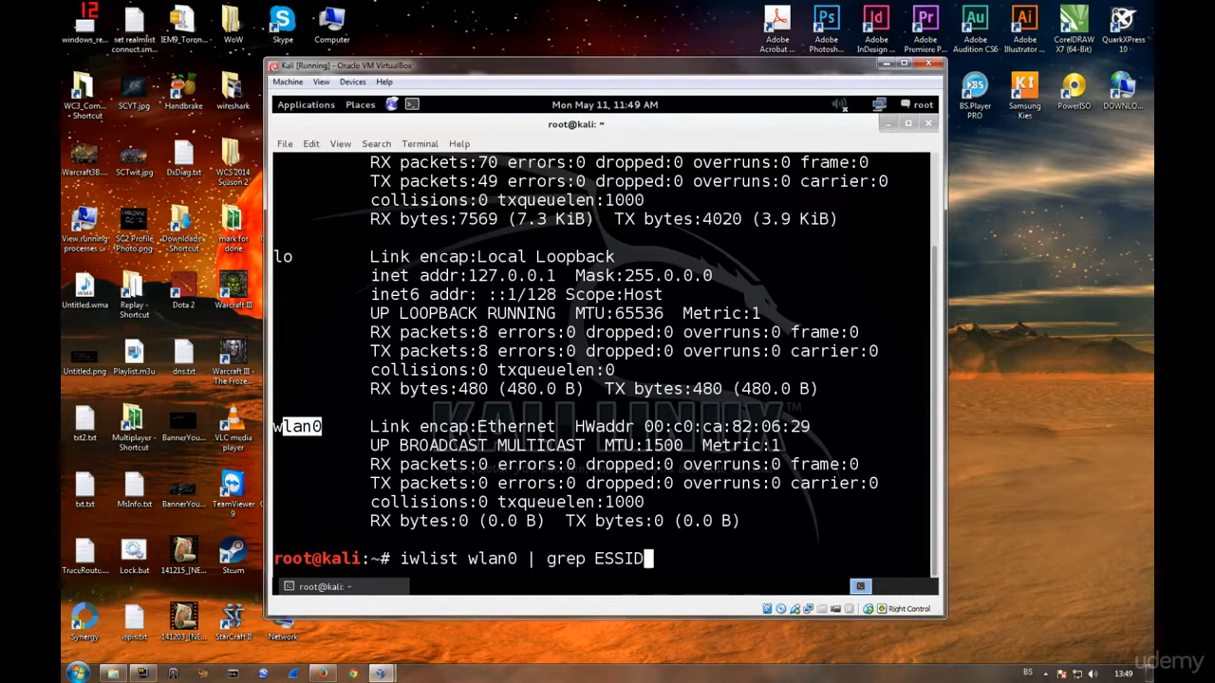
key(Return)
text(iwlist wlan0 scan | grep ESSID)
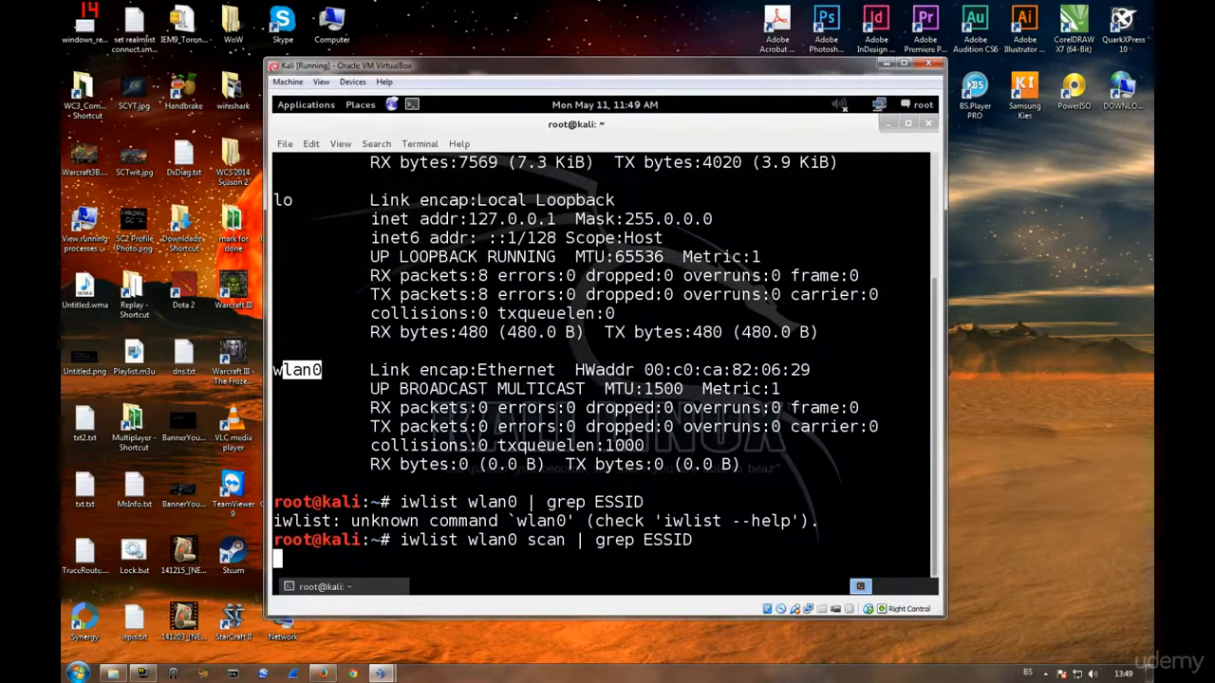
key(Return)
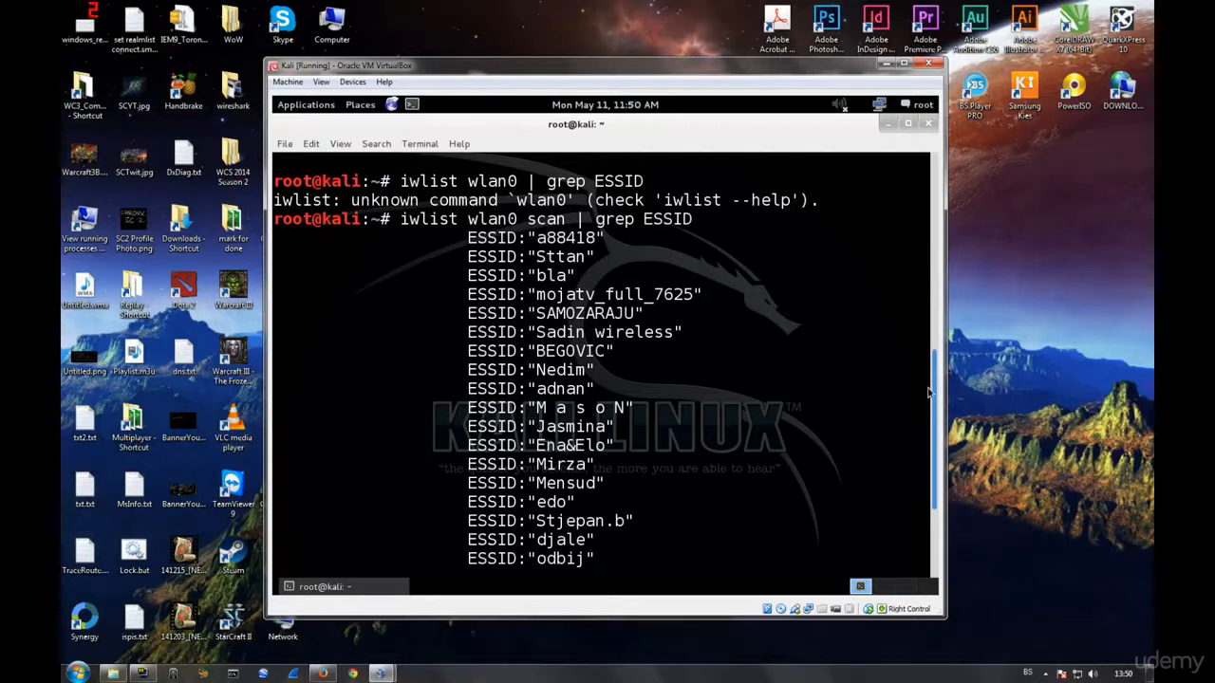
Scroll the terminal through the full list of scanned ESSIDs back to the prompt.
scroll(down, 3)
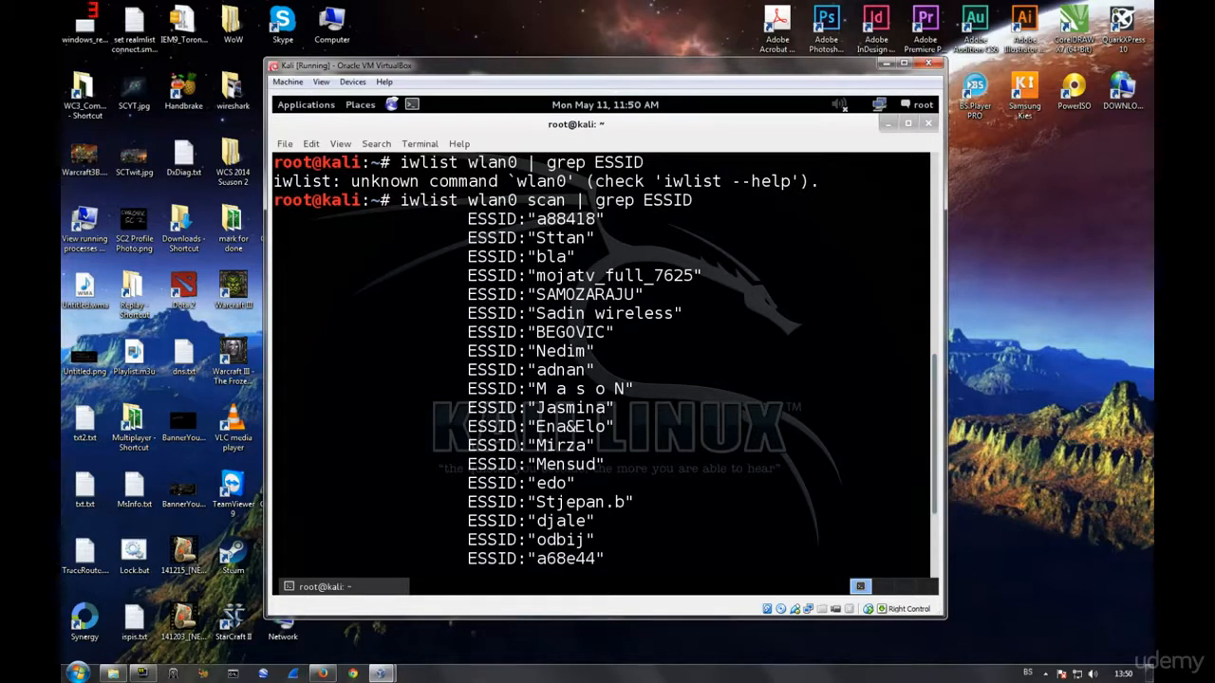
scroll(down, 3)
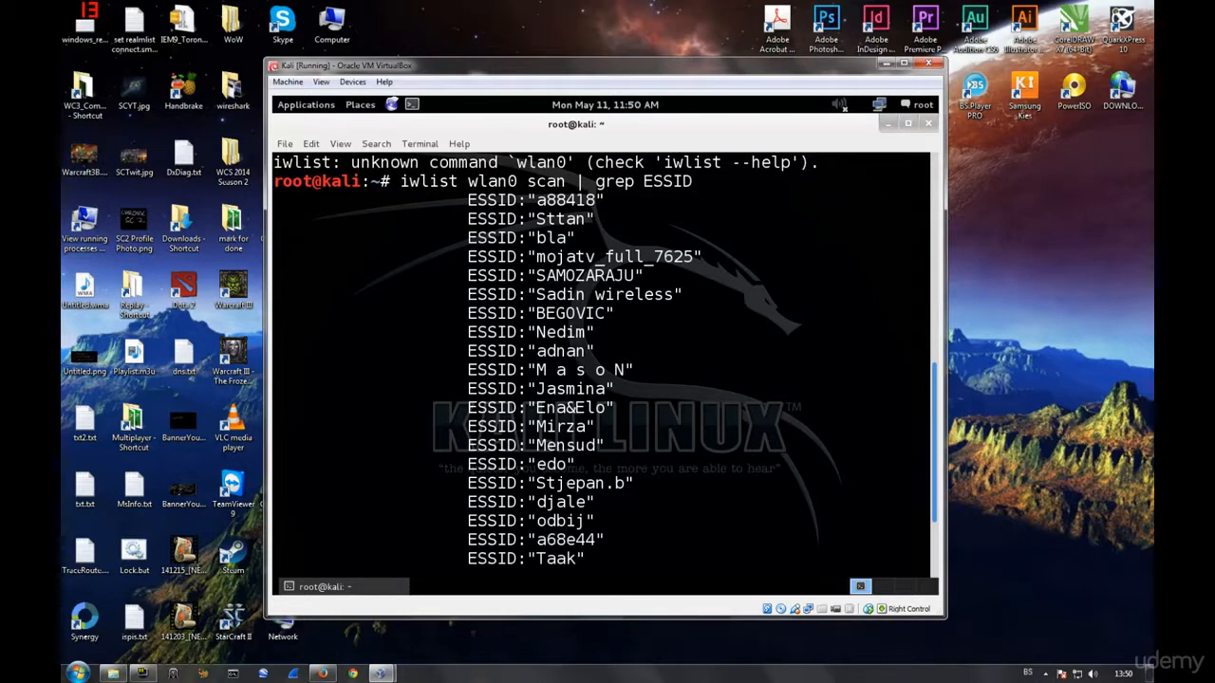
scroll(down, 3)
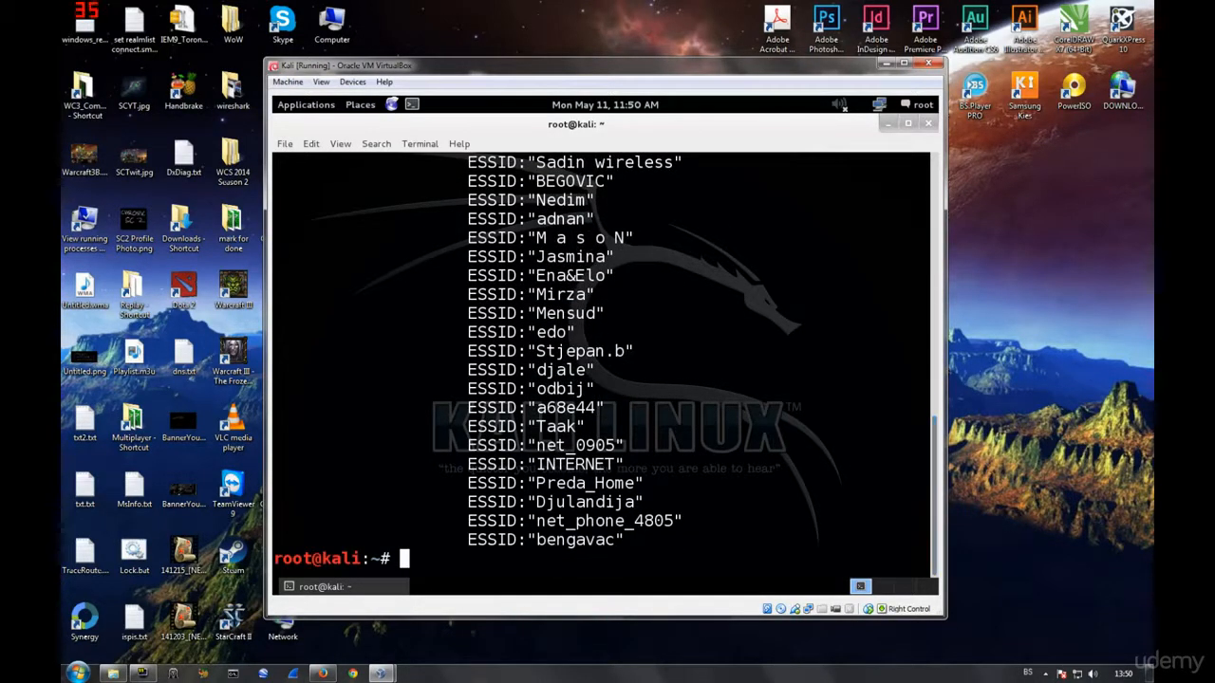
mouse_move(888, 391)
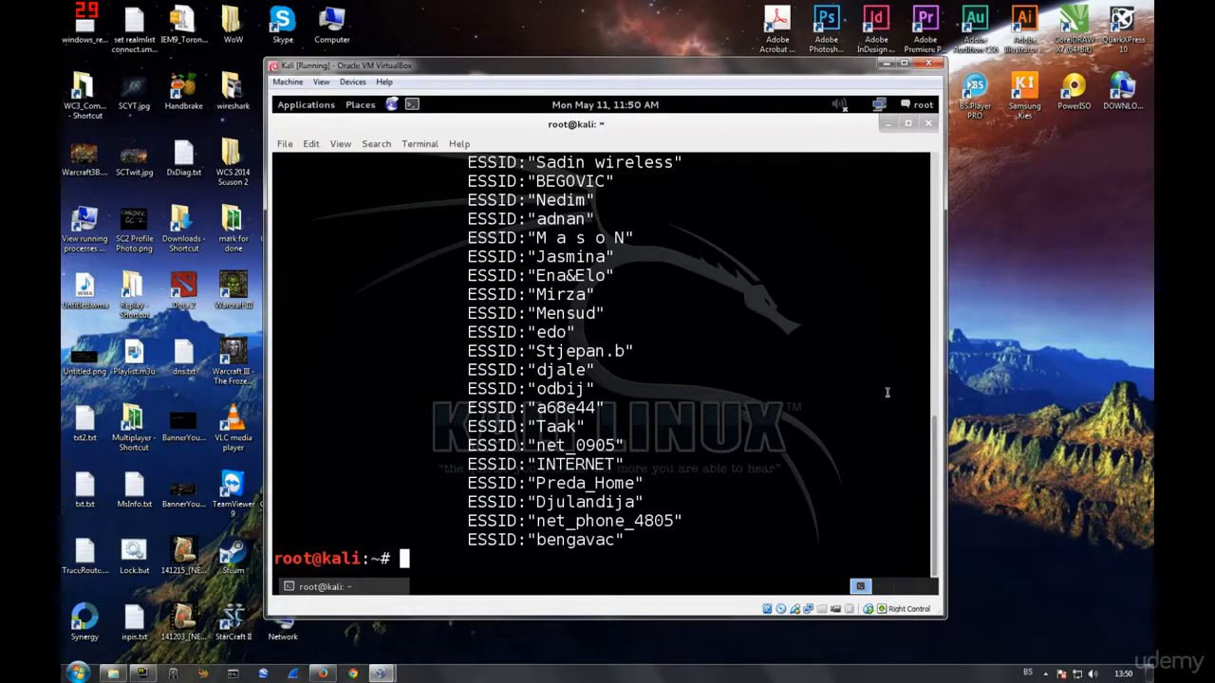